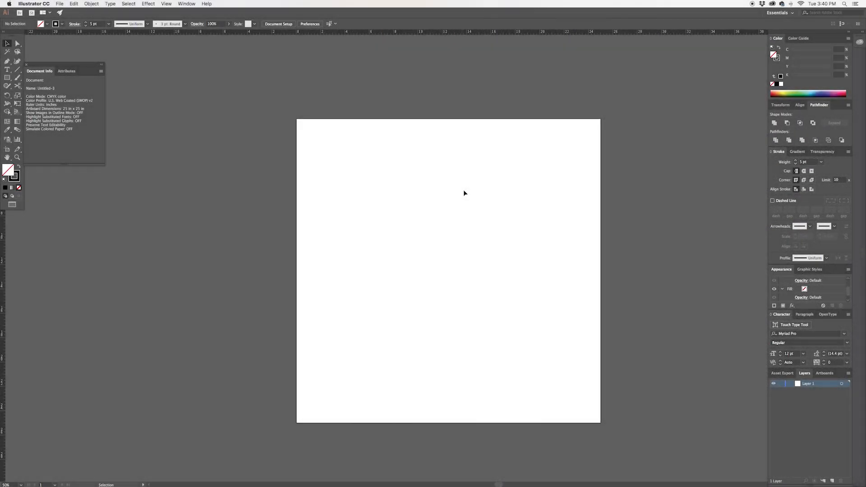
mouse_move(473, 187)
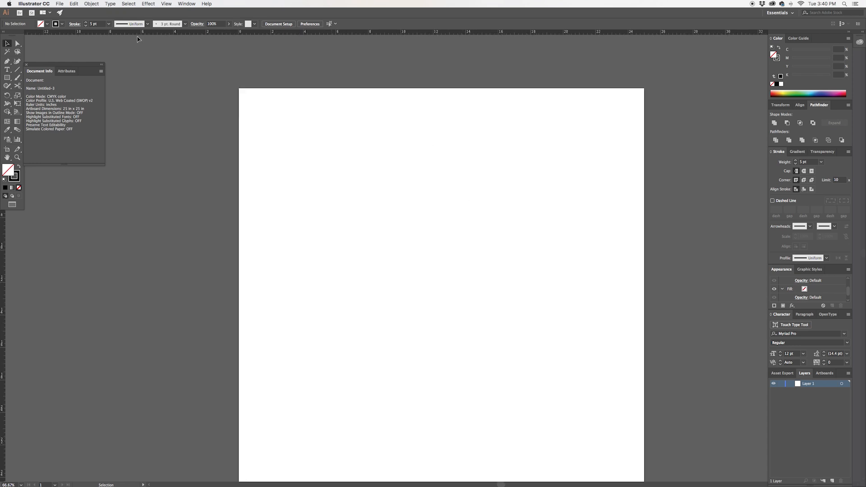
- Create a six-sided polygon with a 4 in radius using the Polygon tool
click(7, 77)
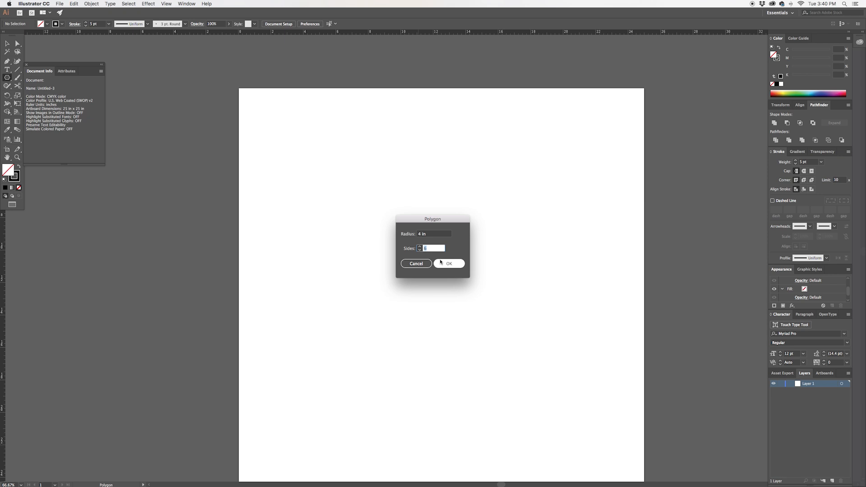
click(454, 263)
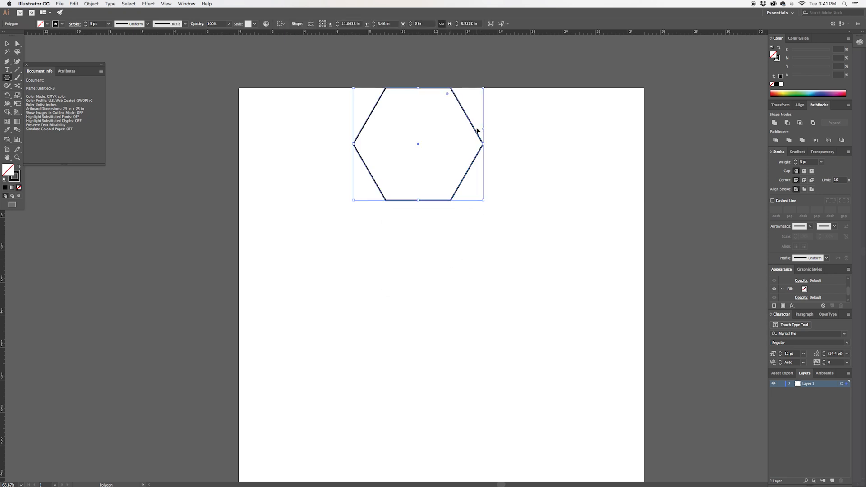
- Drag the hexagon to the upper middle of the artboard
drag(419, 145, 465, 222)
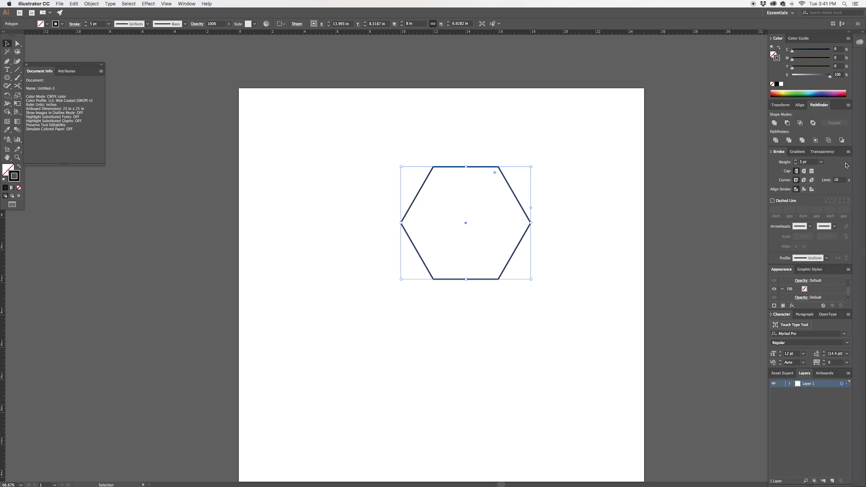
mouse_move(552, 214)
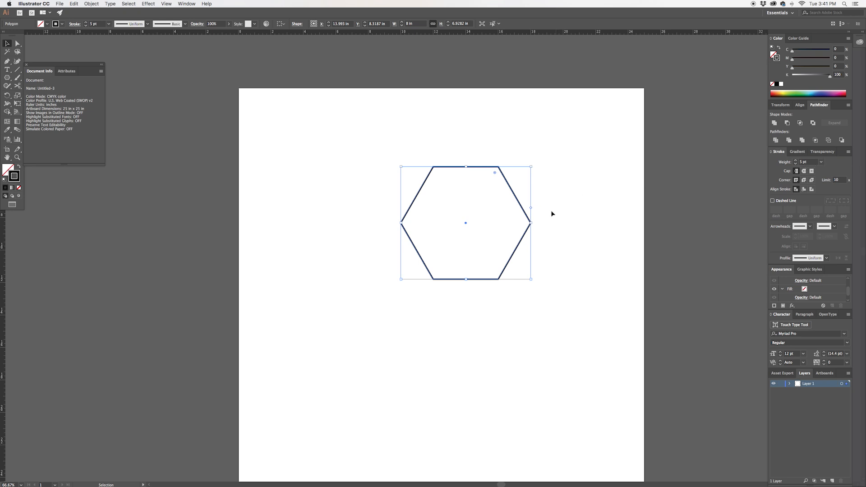
drag(466, 222, 436, 182)
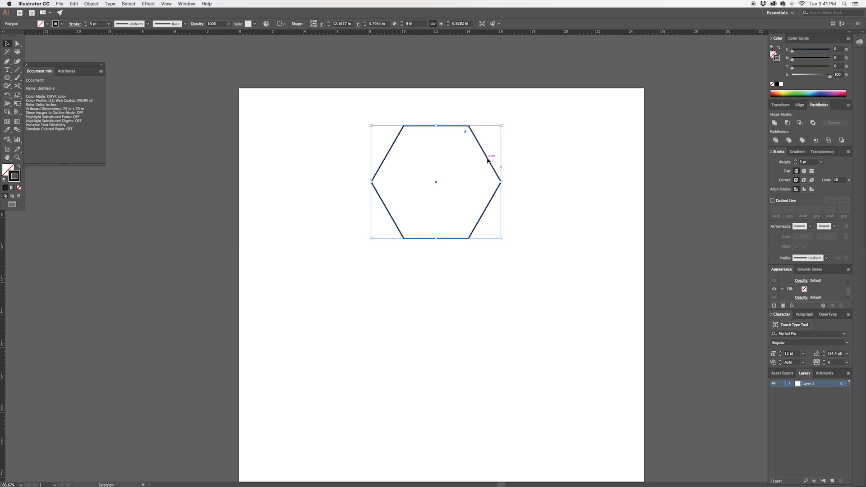
mouse_move(485, 163)
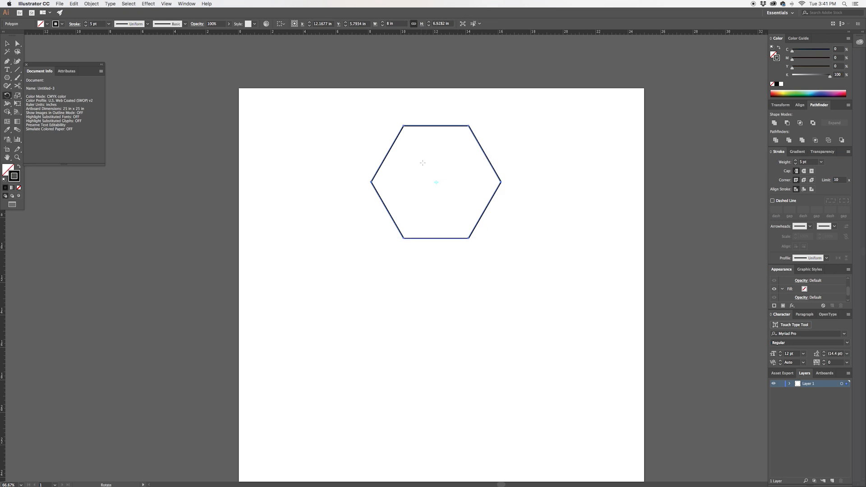
mouse_move(437, 182)
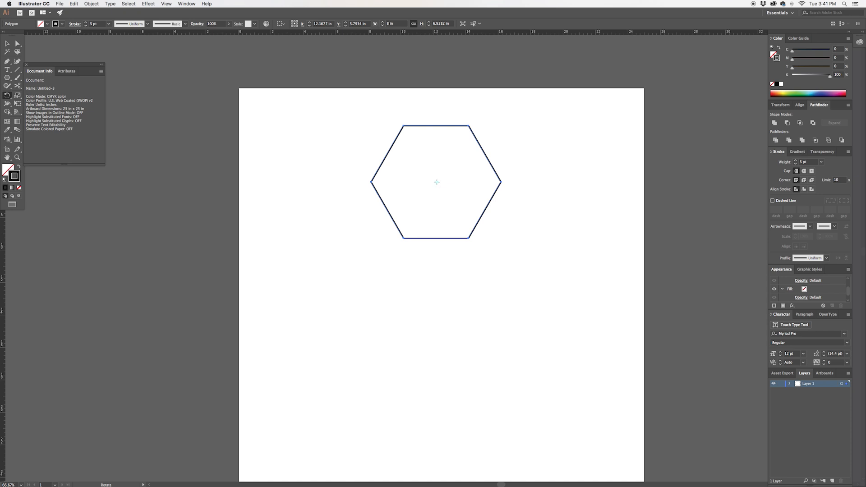
mouse_move(457, 216)
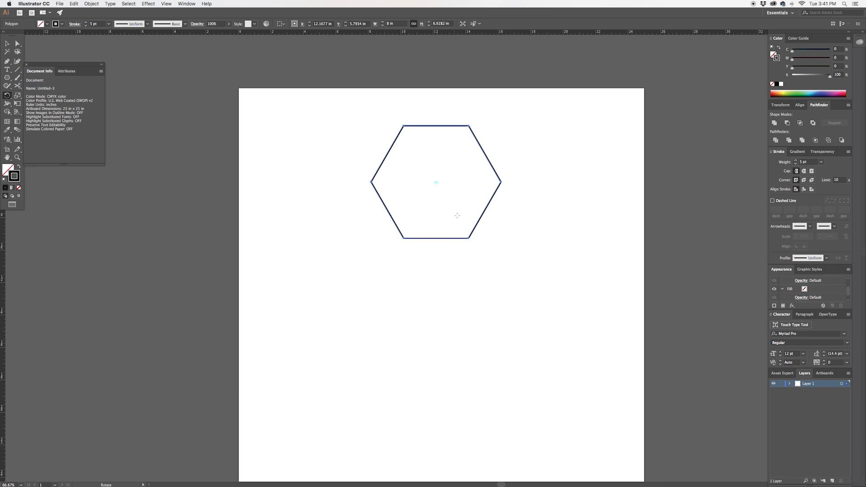
mouse_move(457, 212)
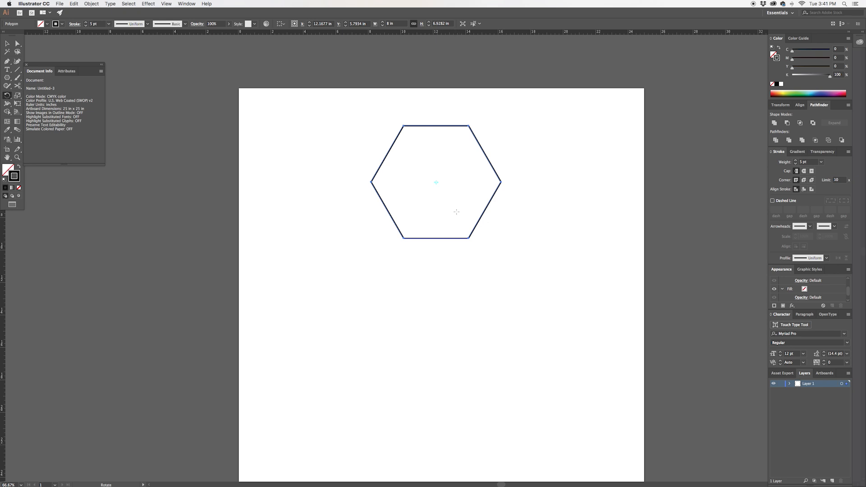
mouse_move(458, 212)
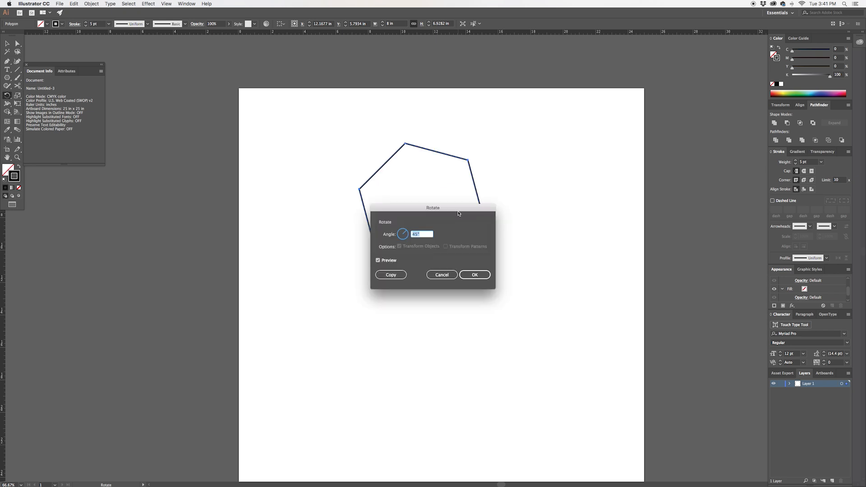
mouse_move(451, 250)
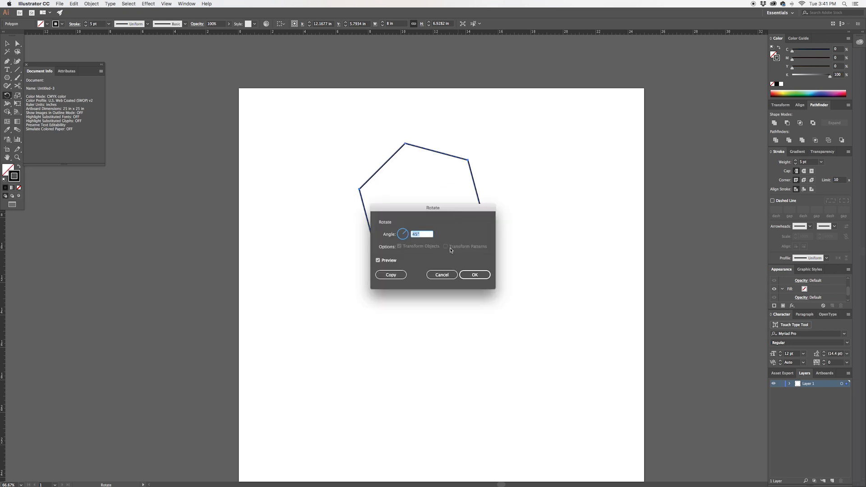
- Make a copy of the hexagon rotated 60 degrees and select the new copy
click(423, 234)
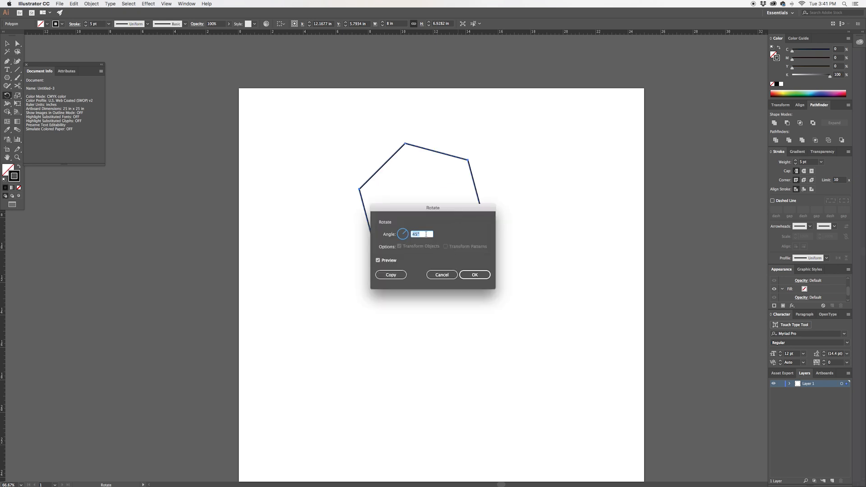
text(60)
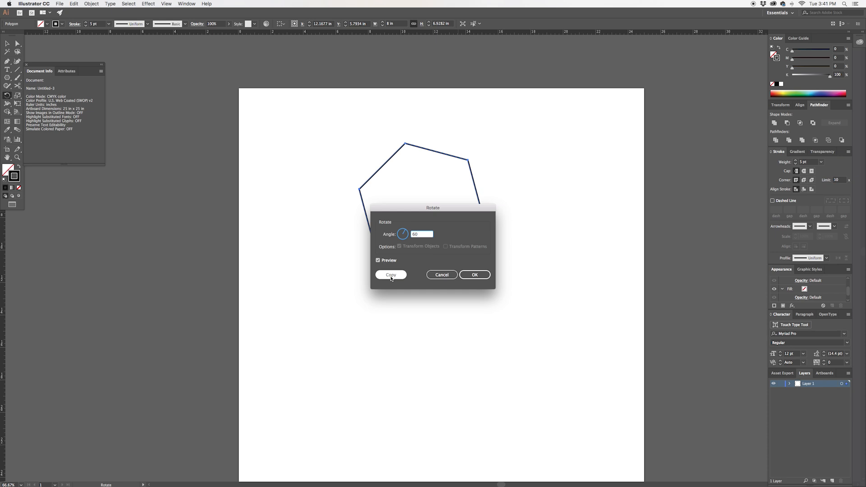
click(391, 275)
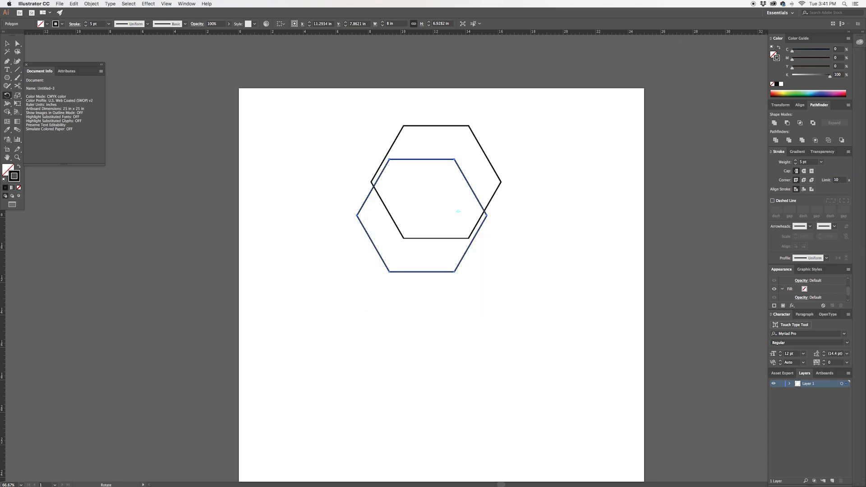
click(422, 215)
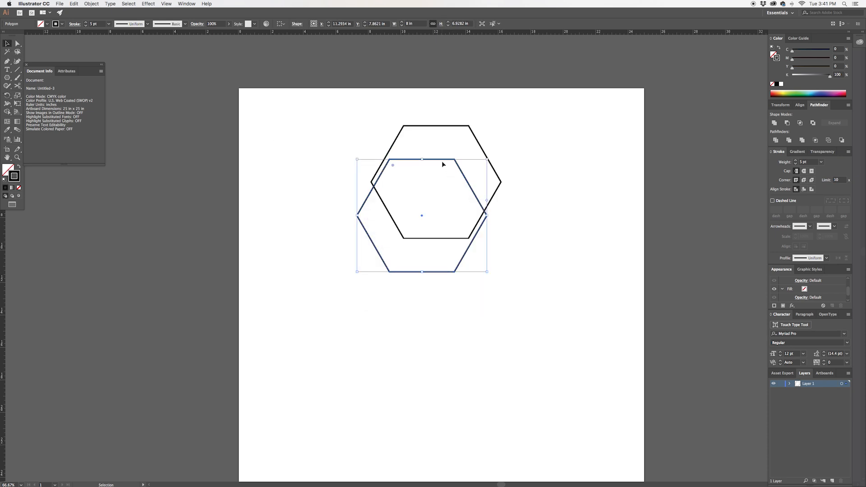
mouse_move(442, 161)
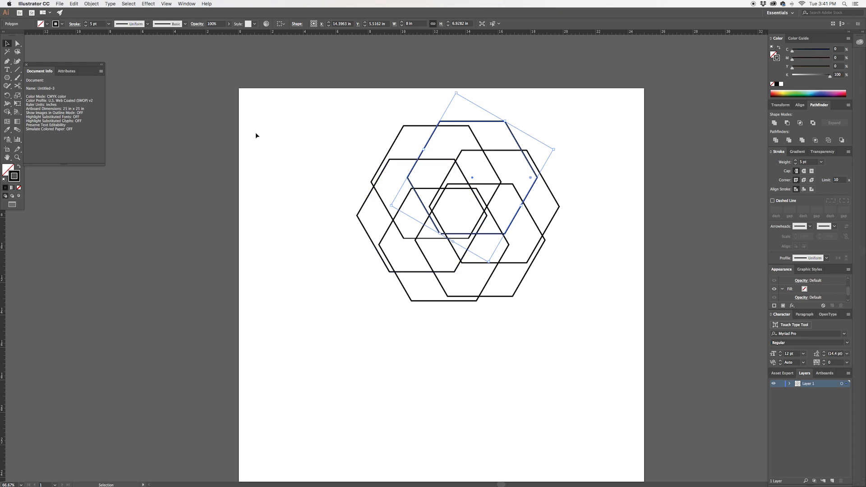
- Deselect the rosette and Alt-drag a small copy to the lower right
click(445, 351)
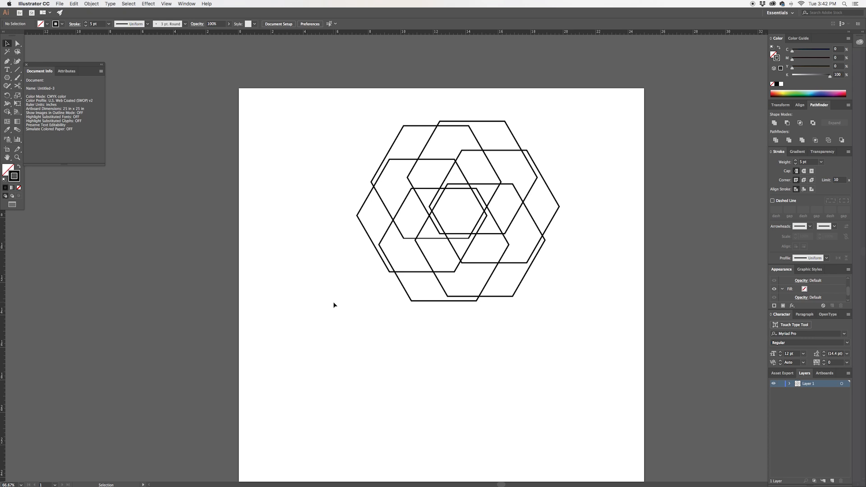
mouse_move(335, 304)
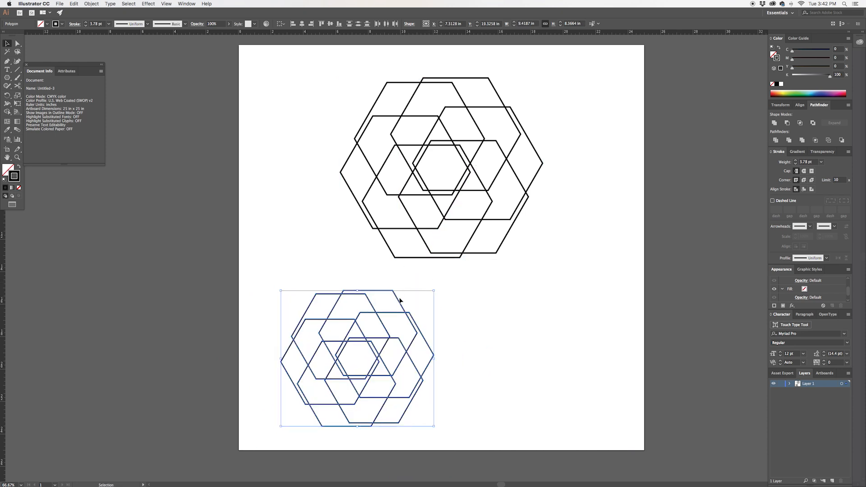
drag(357, 359, 549, 345)
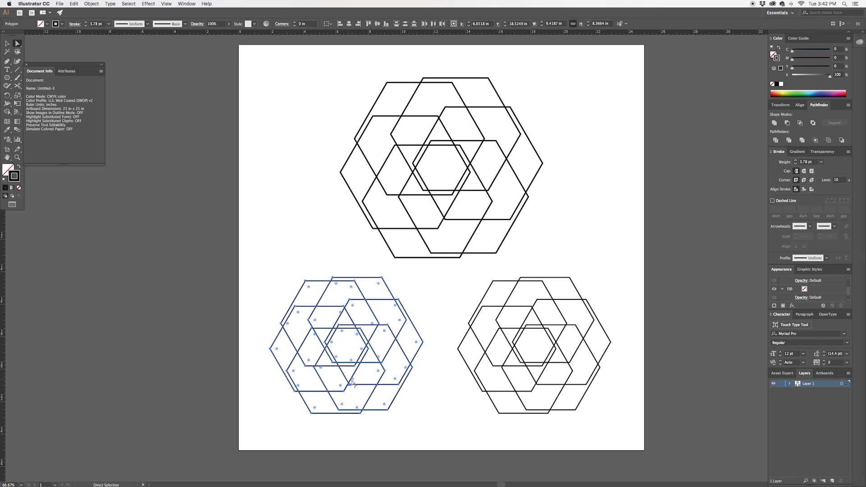
mouse_move(17, 56)
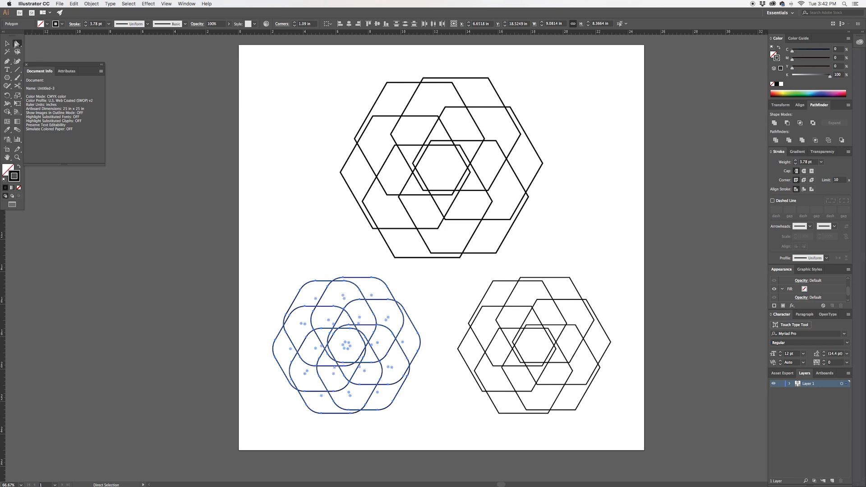
- Deselect the rounded-corner rosette and view the three example patterns
click(314, 258)
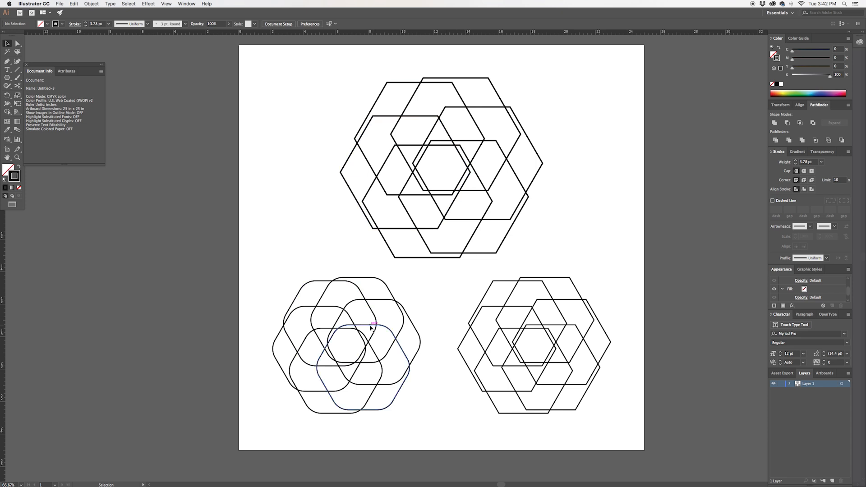
click(447, 288)
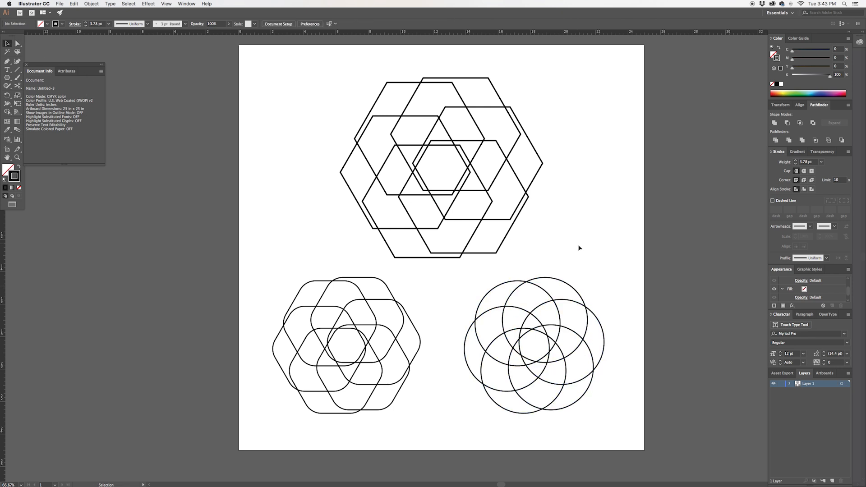
mouse_move(470, 150)
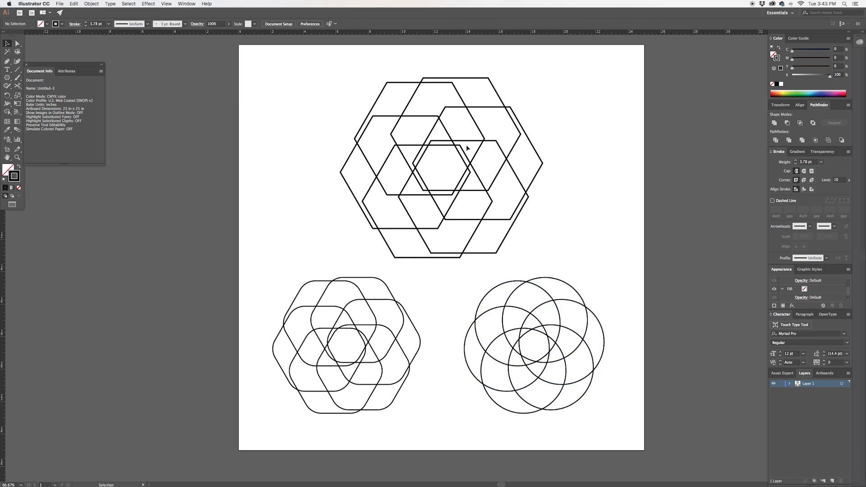
mouse_move(369, 354)
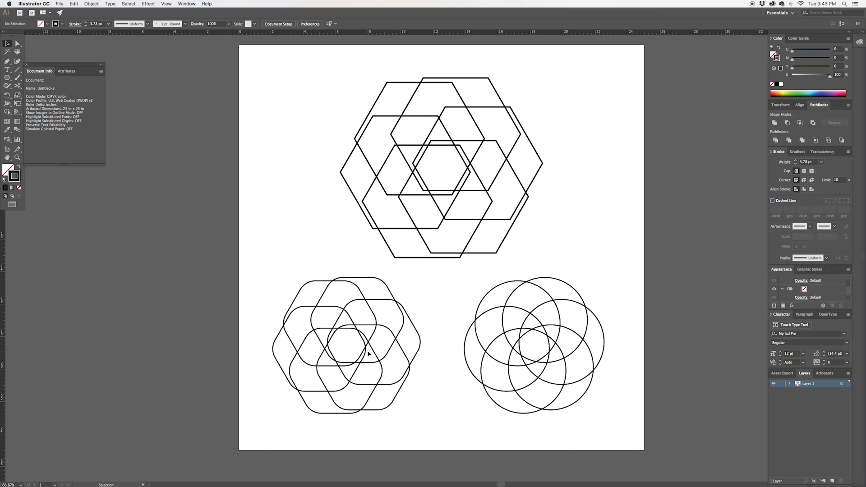
mouse_move(605, 244)
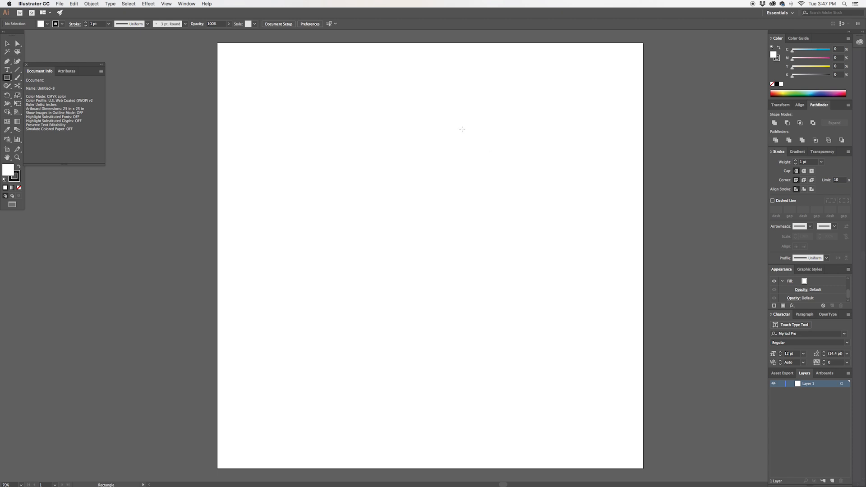
- Draw a square for the diamond and raise its stroke weight to 10 pt
drag(391, 92, 440, 153)
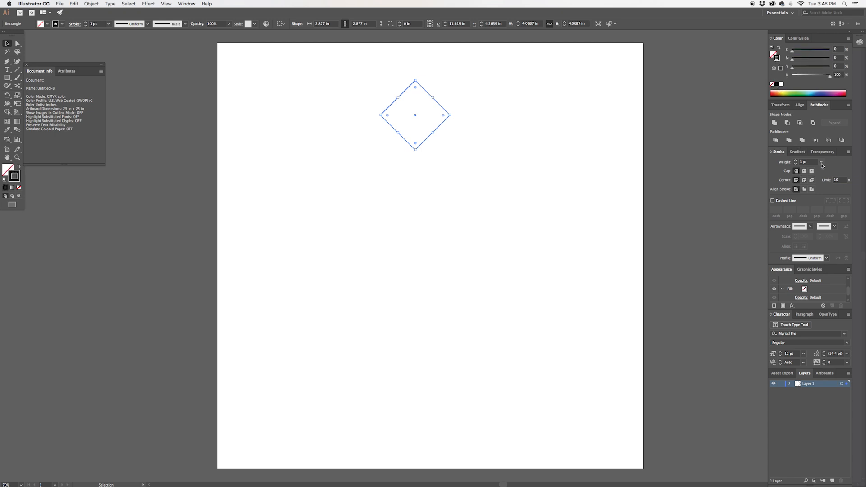
click(821, 161)
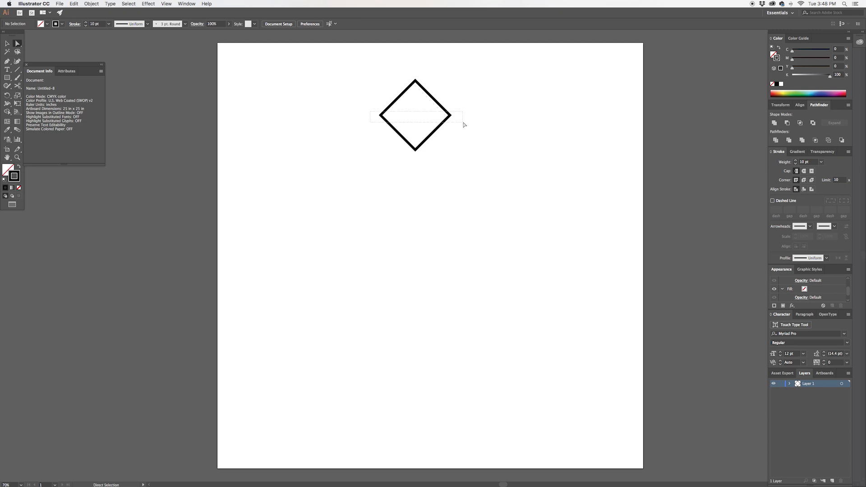
- Round the diamond's side corners into a leaf shape with the Direct Selection tool
click(446, 117)
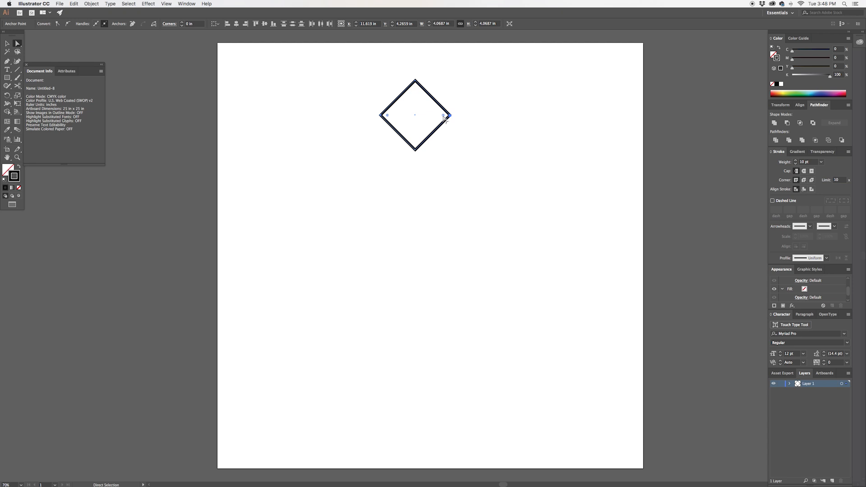
drag(446, 115, 415, 115)
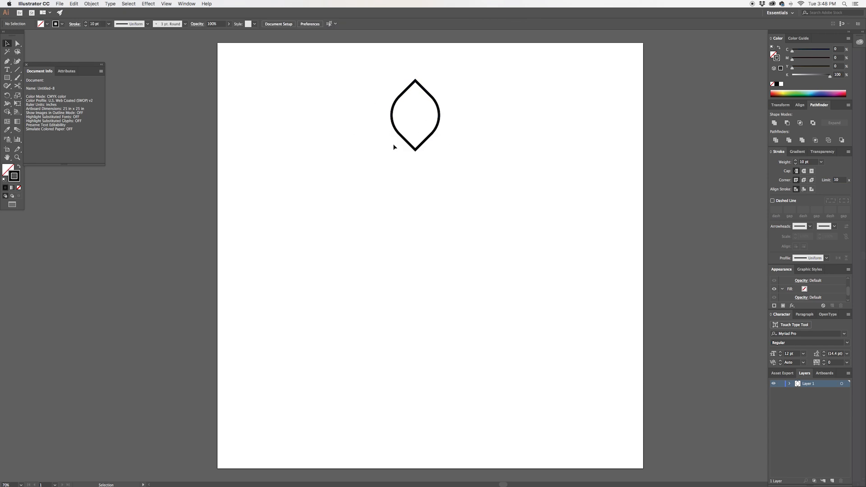
click(414, 115)
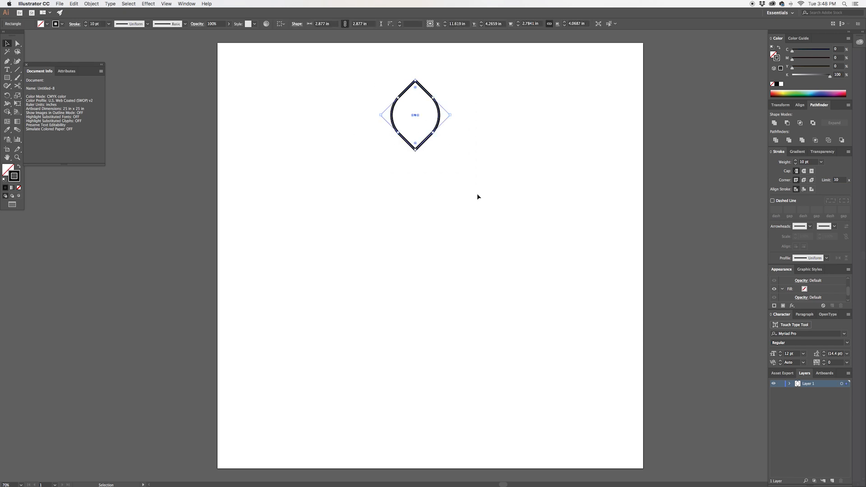
- Place a vertical guide through the leaf's centre
click(16, 44)
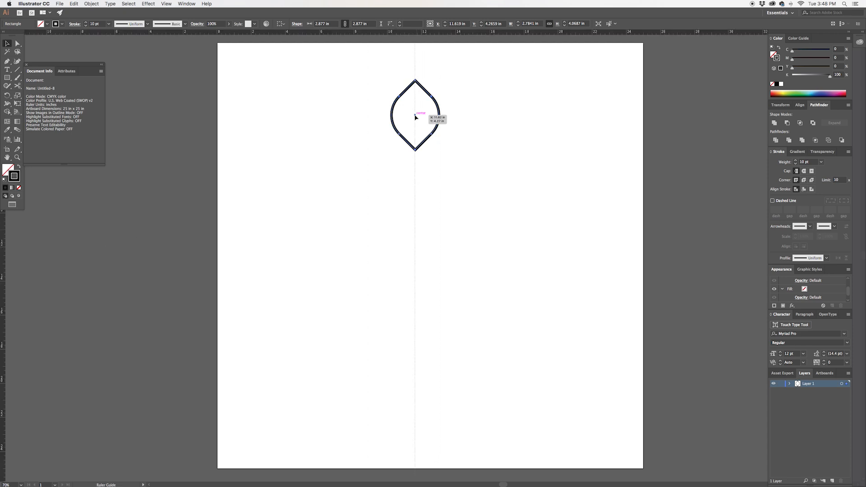
click(416, 117)
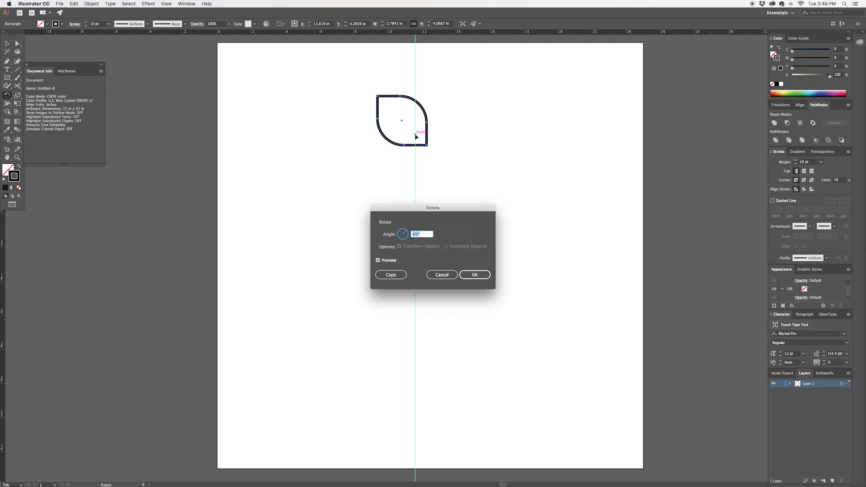
mouse_move(483, 306)
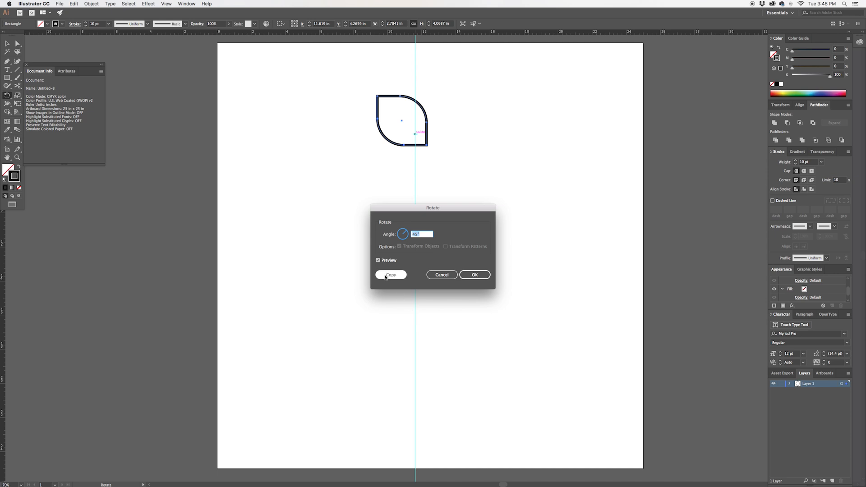
- Make a copy of the leaf rotated 45 degrees about its bottom point
click(391, 275)
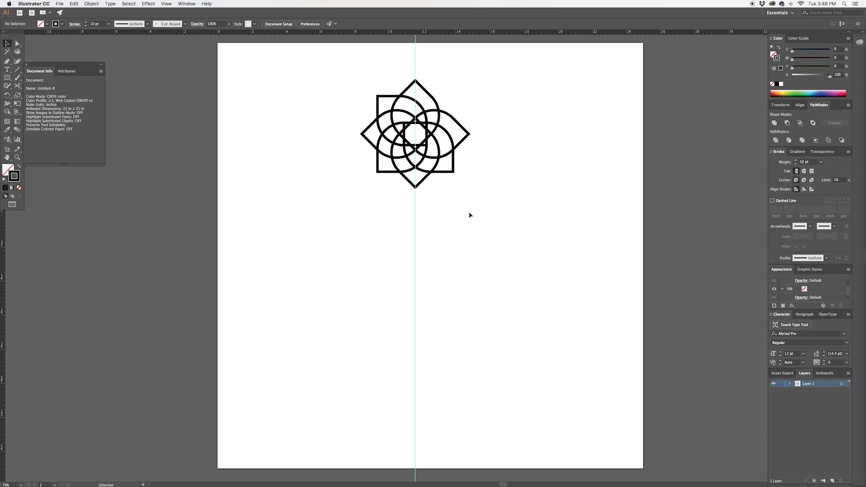
mouse_move(472, 202)
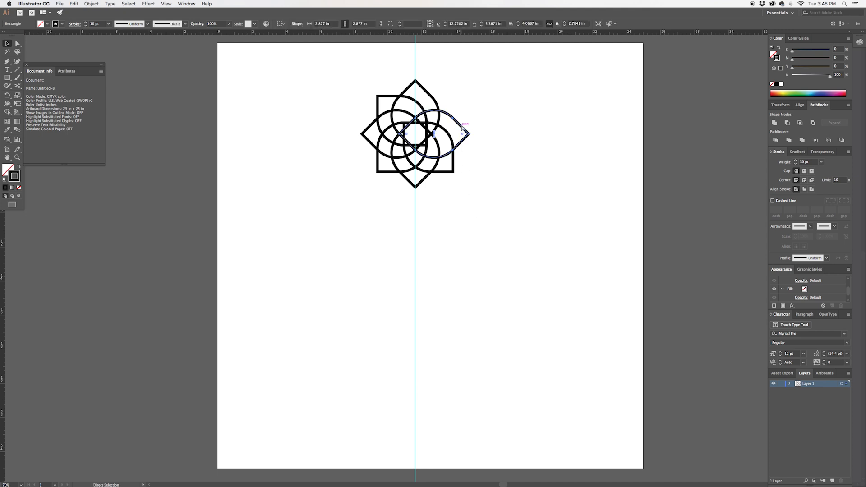
- Deselect the finished rosette and start a new blank document
click(473, 206)
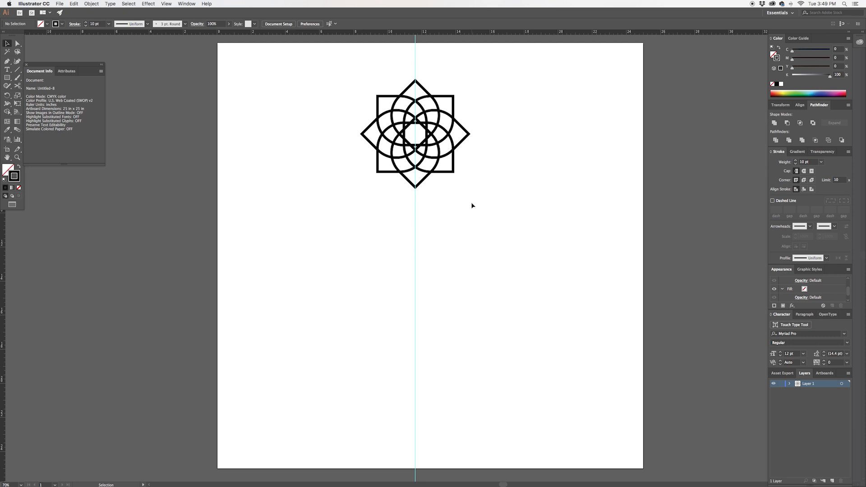
mouse_move(478, 202)
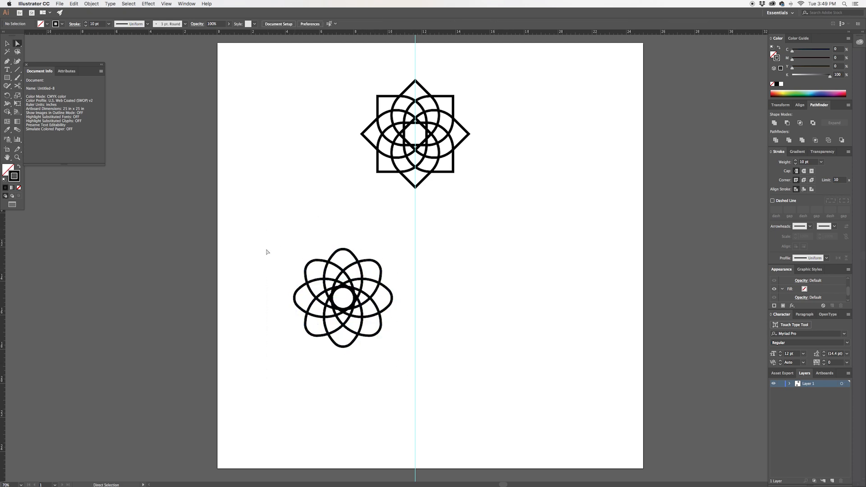
mouse_move(252, 347)
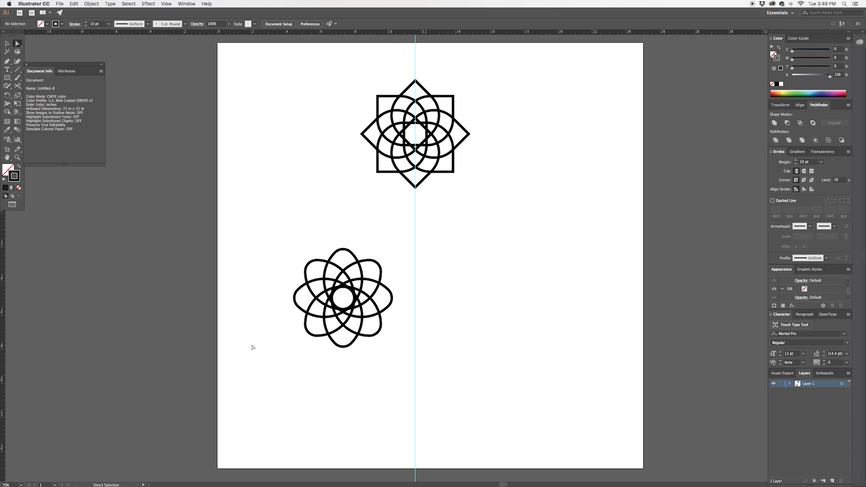
mouse_move(272, 344)
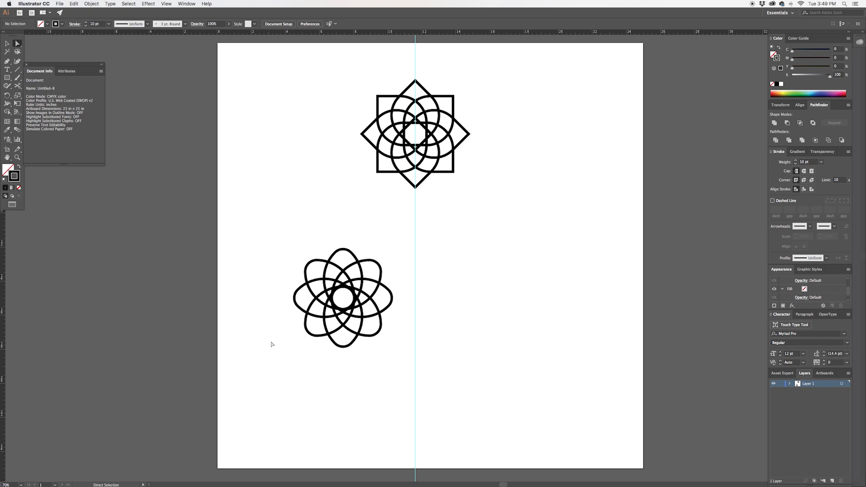
click(415, 133)
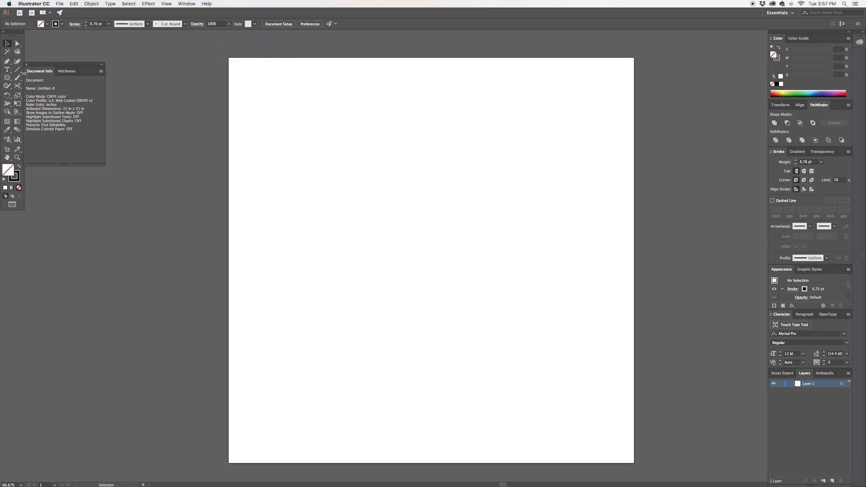
- Create a three-sided polygon triangle with the Polygon tool
click(7, 79)
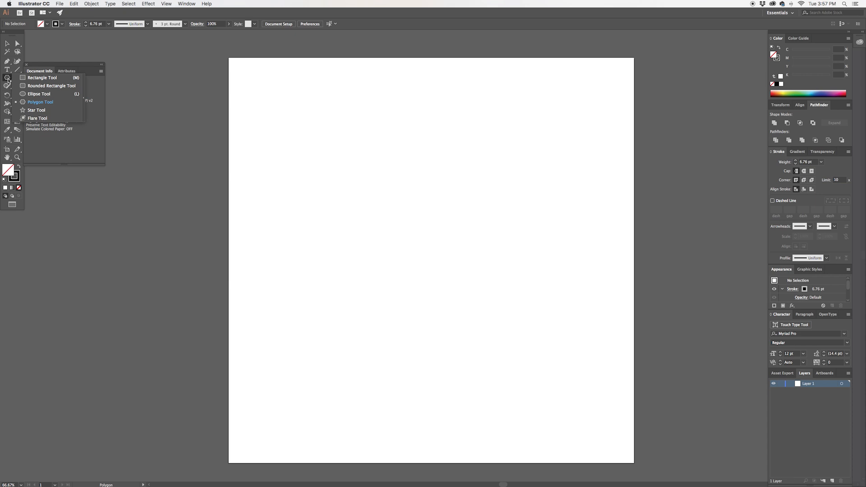
mouse_move(43, 130)
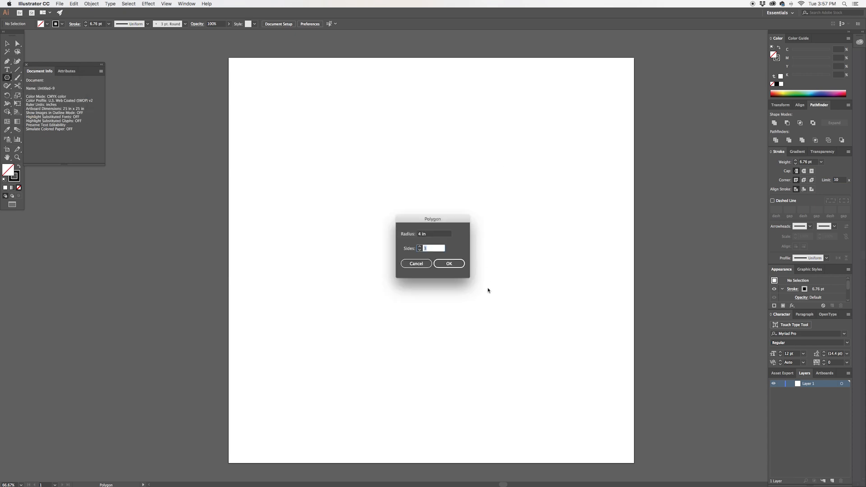
mouse_move(427, 252)
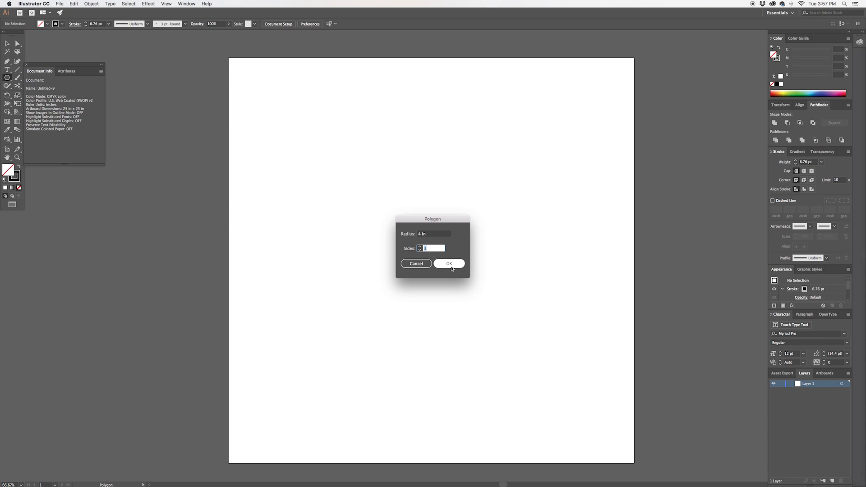
click(451, 264)
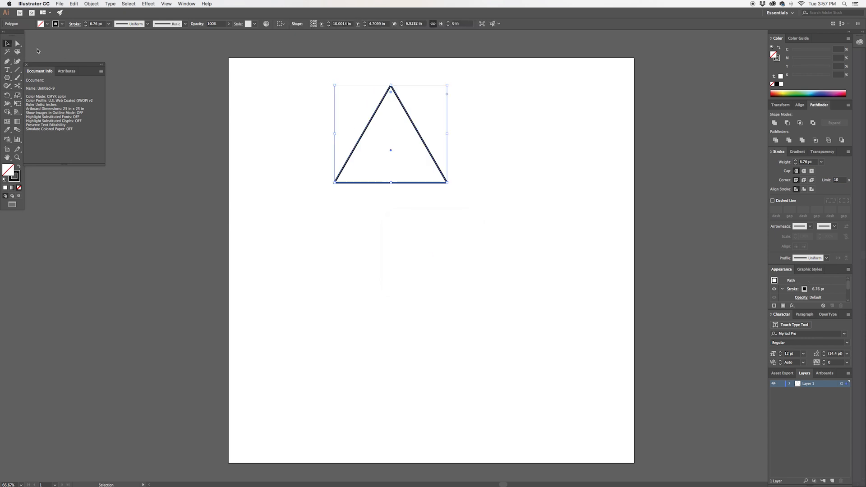
mouse_move(411, 122)
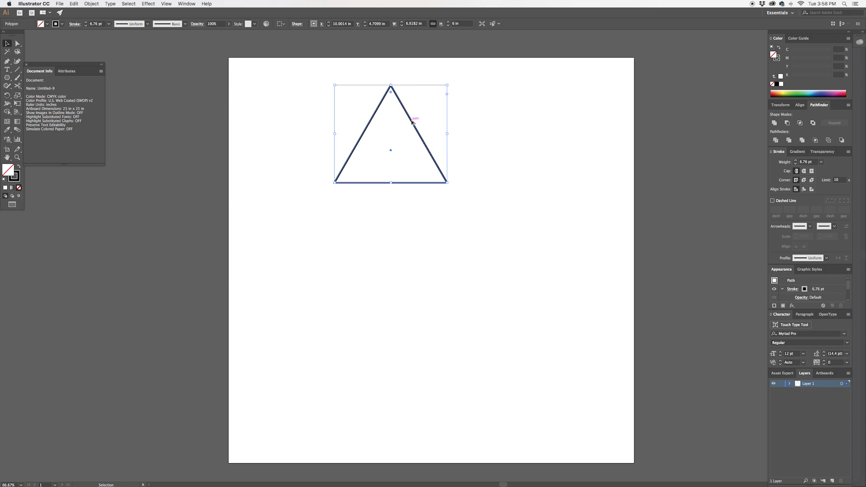
- Duplicate the third triangle, then reflect all three into a flipped copy below forming the diamond band
drag(391, 133, 430, 124)
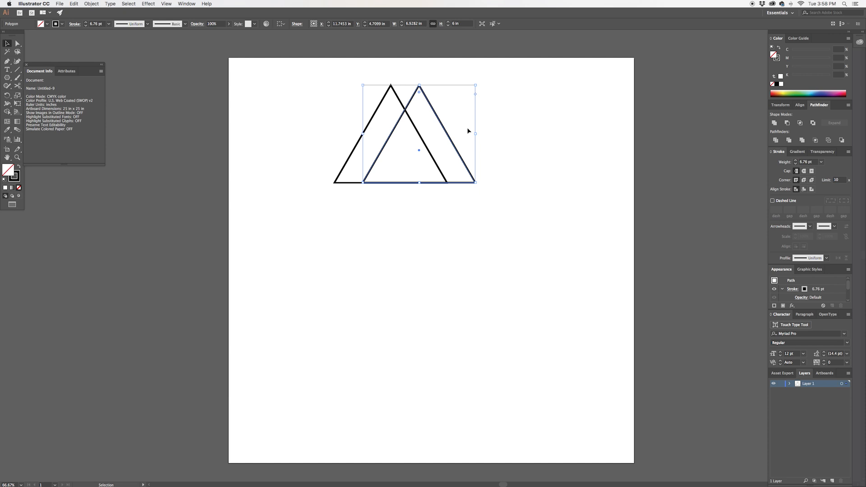
click(96, 4)
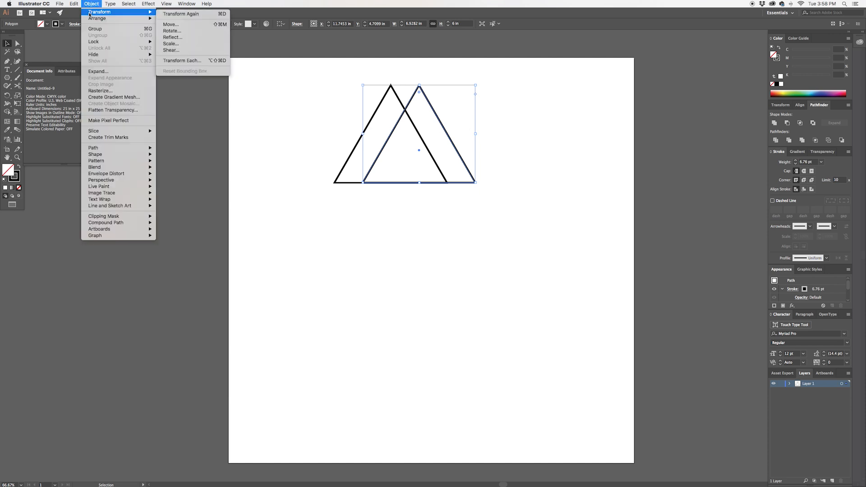
mouse_move(182, 14)
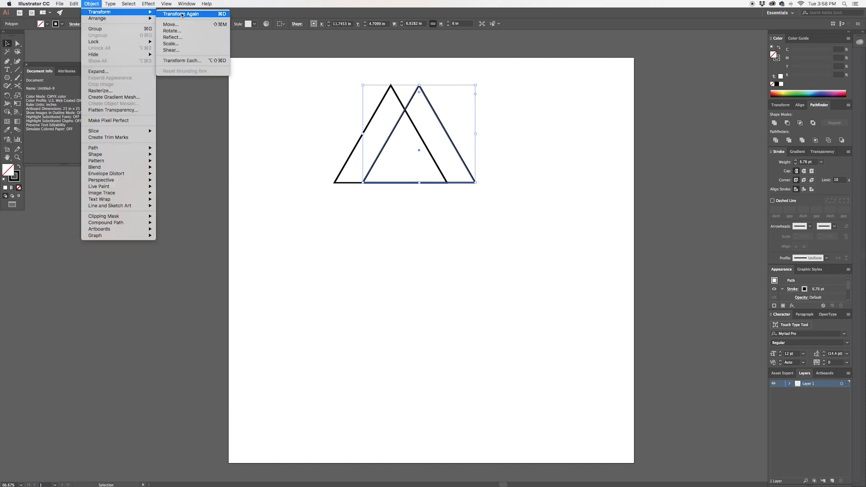
click(184, 13)
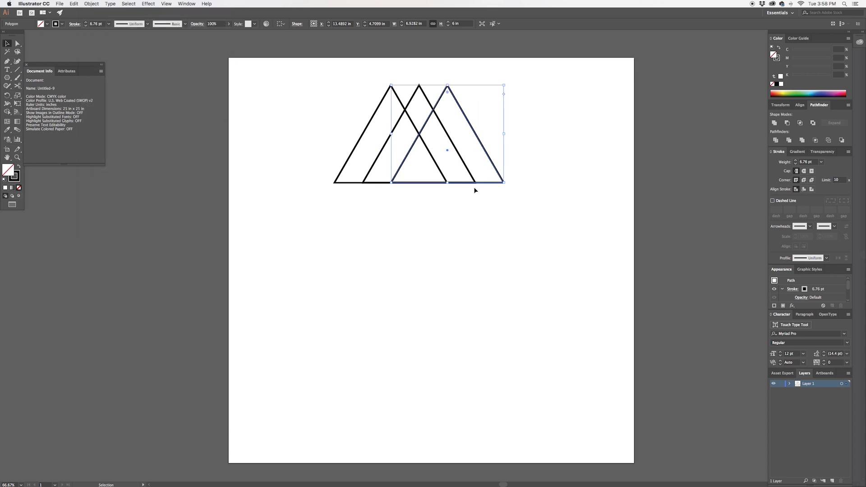
click(522, 166)
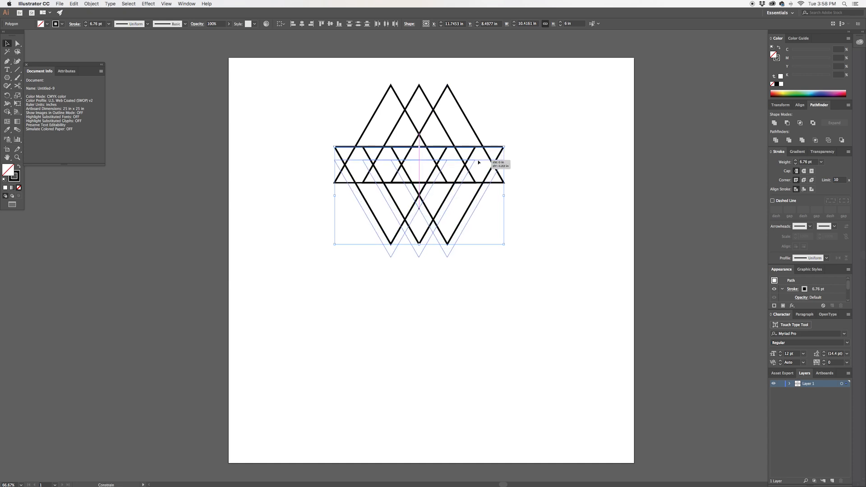
click(539, 149)
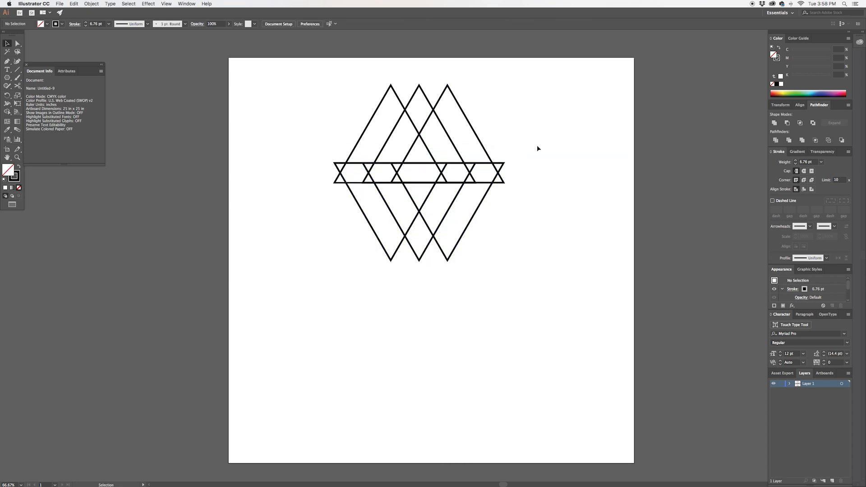
mouse_move(534, 147)
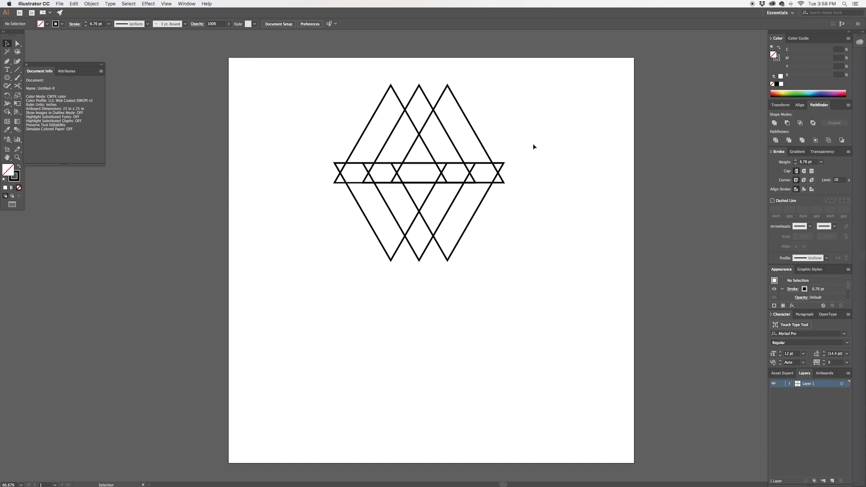
- Centre the selected triangle lattice horizontally and vertically on the artboard via the Align panel
click(415, 144)
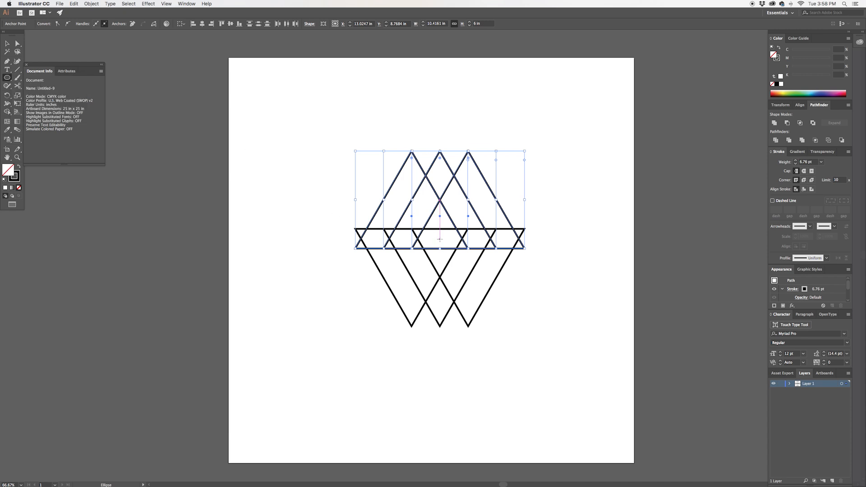
click(298, 152)
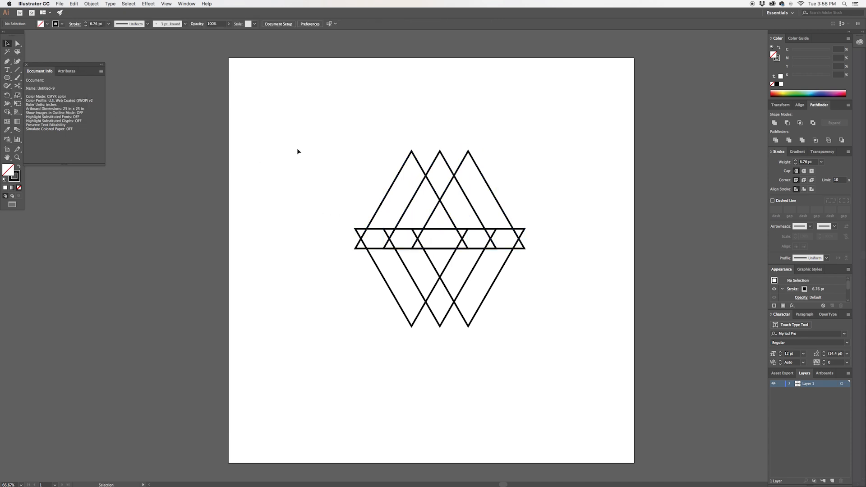
click(439, 242)
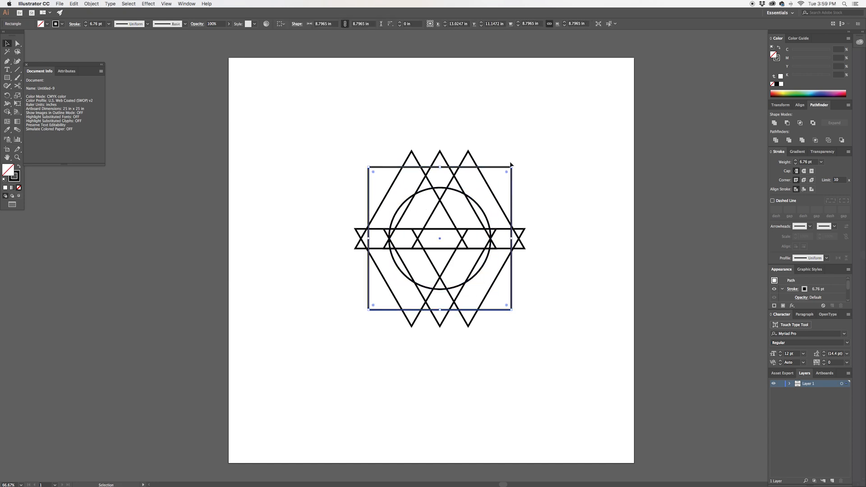
- Rotate the square 45° into a diamond and shrink it until its points meet the pattern's tips
drag(511, 165, 552, 260)
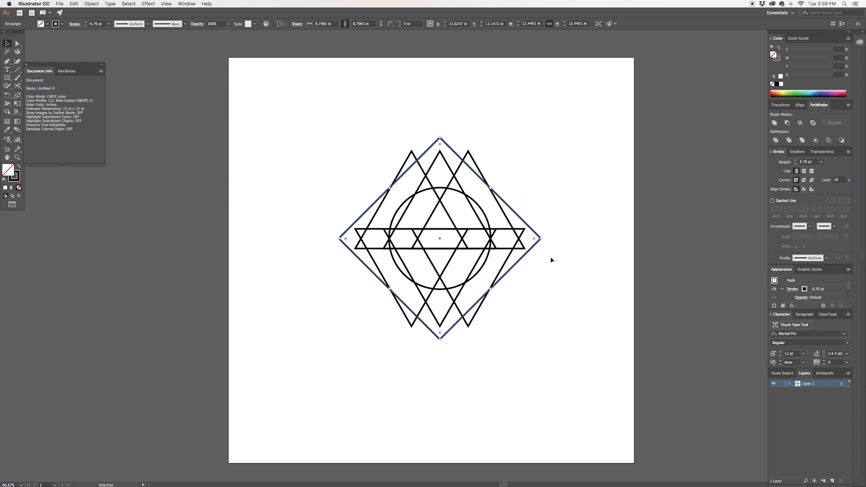
drag(539, 238, 533, 235)
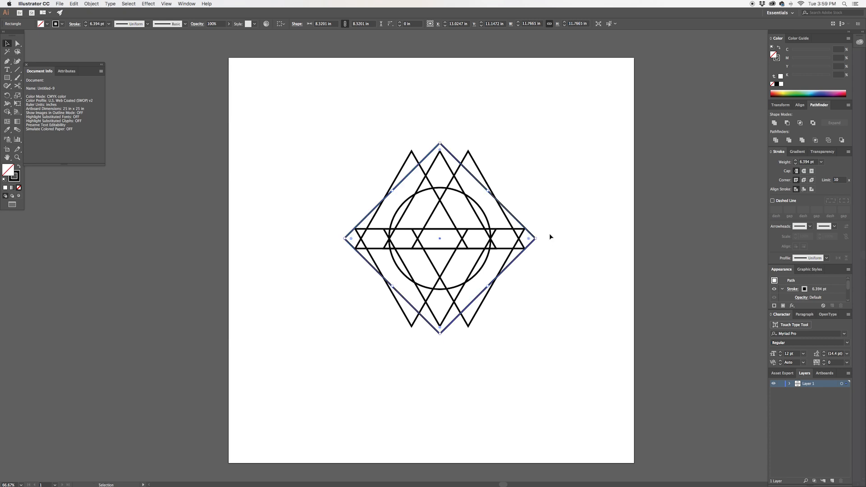
click(566, 283)
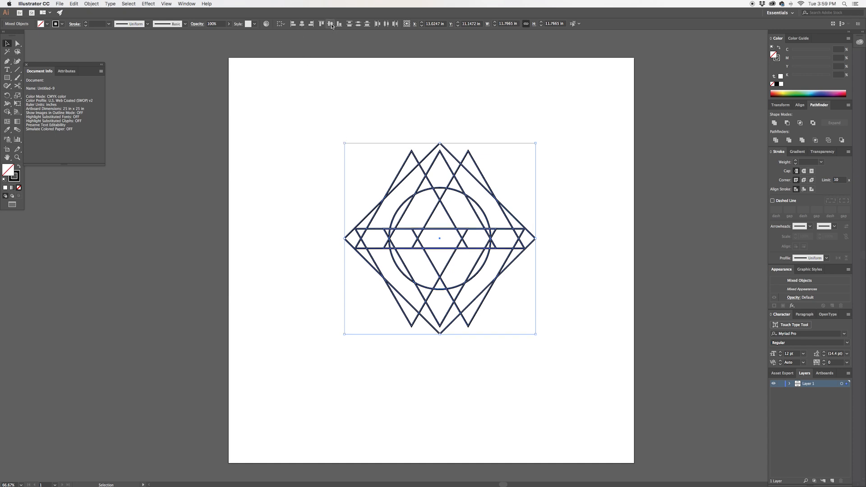
mouse_move(330, 23)
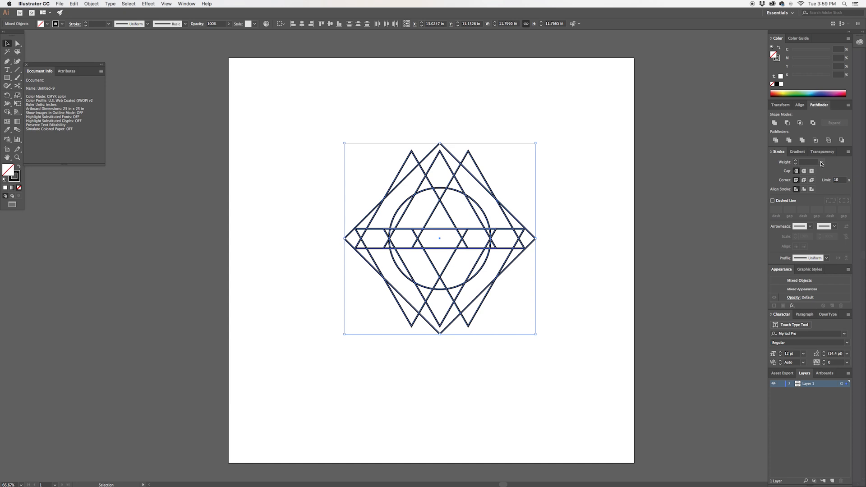
- Set every selected line of the pattern to a uniform 5 pt stroke weight
click(820, 161)
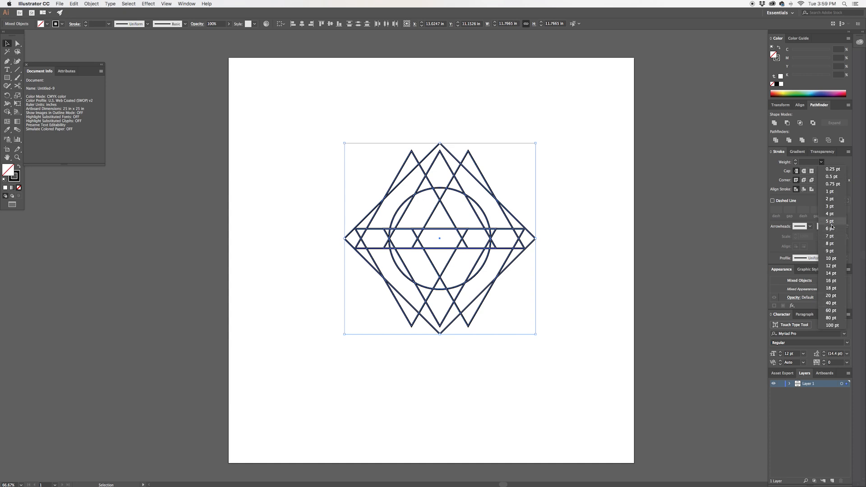
click(829, 221)
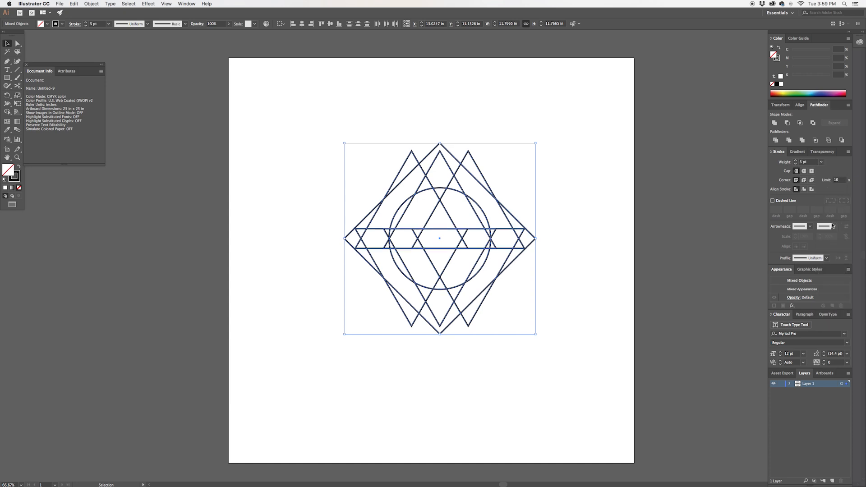
click(821, 162)
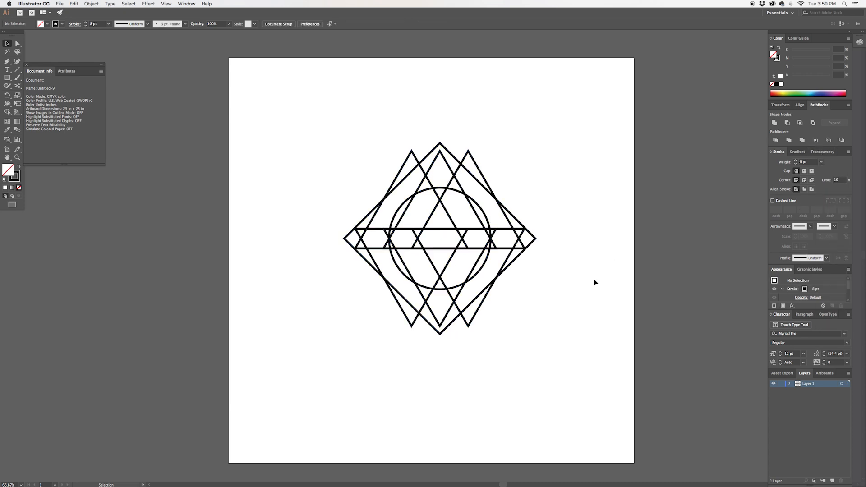
mouse_move(602, 299)
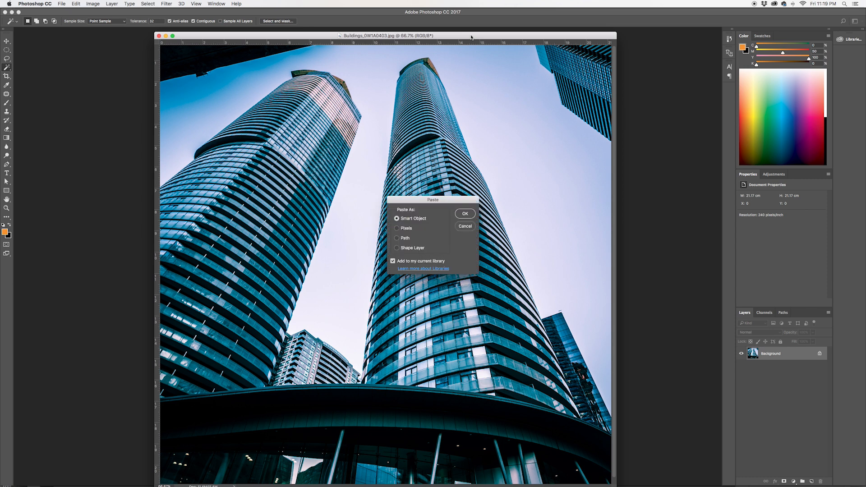
- Paste the pattern as a Vector Smart Object and scale it over the skyscraper towers
click(467, 214)
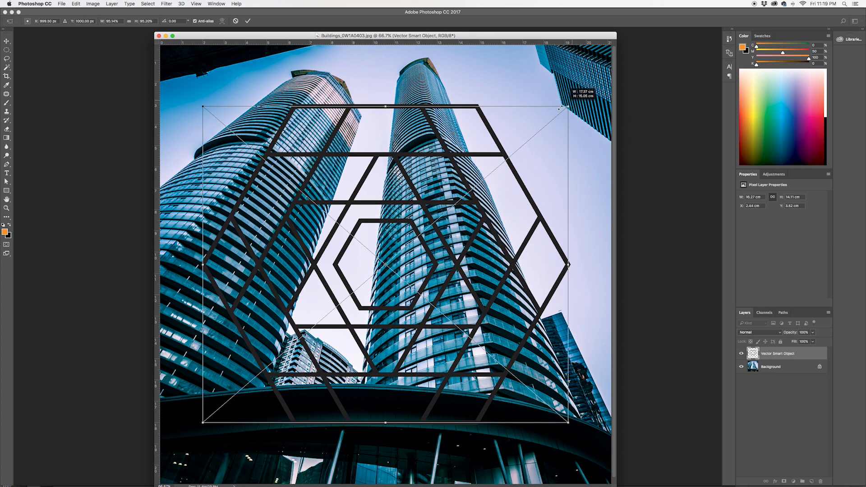
drag(561, 108, 548, 118)
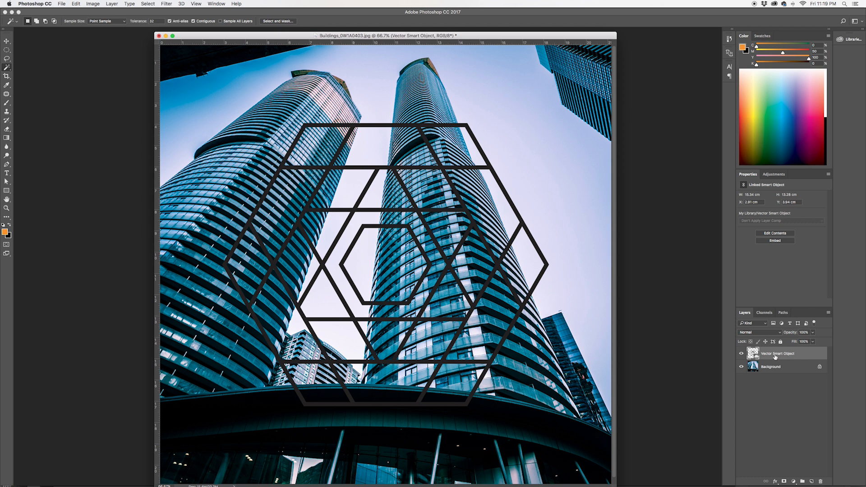
mouse_move(784, 481)
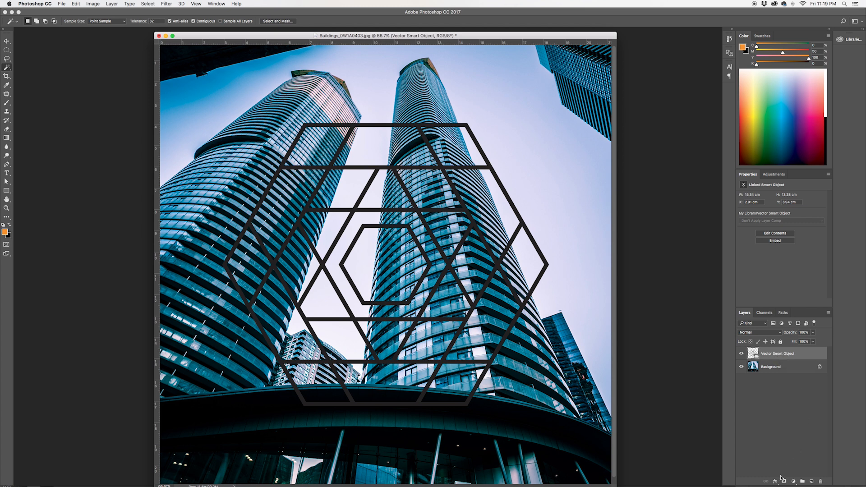
- Add a white Color Overlay layer effect so the hexagon lines turn white
click(771, 480)
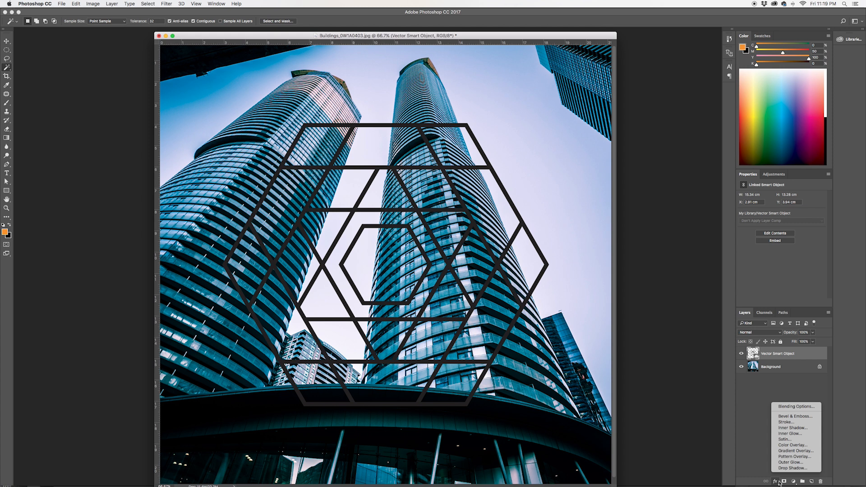
mouse_move(791, 445)
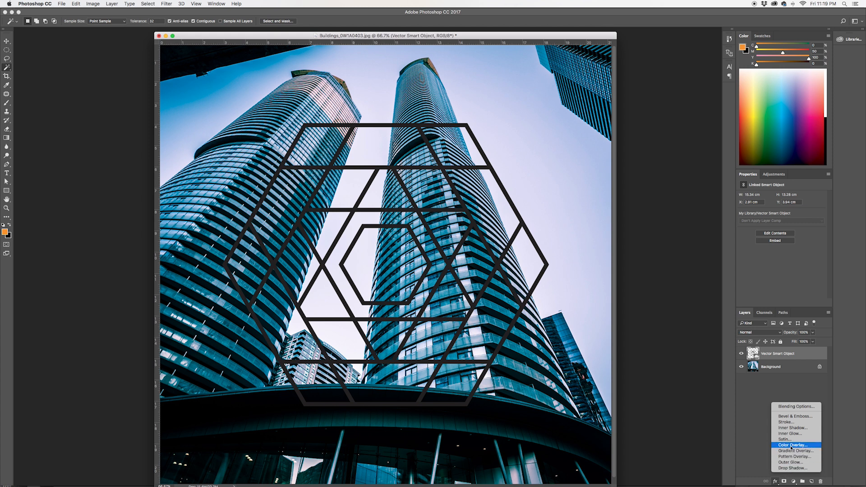
click(791, 444)
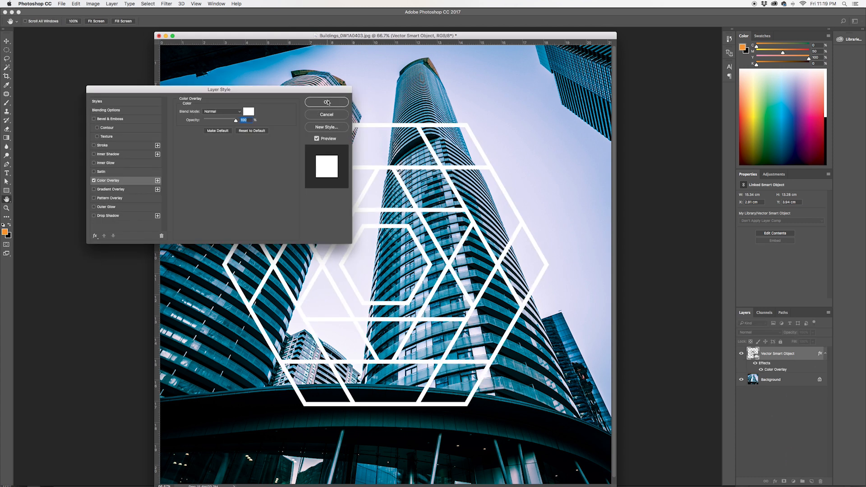
click(327, 102)
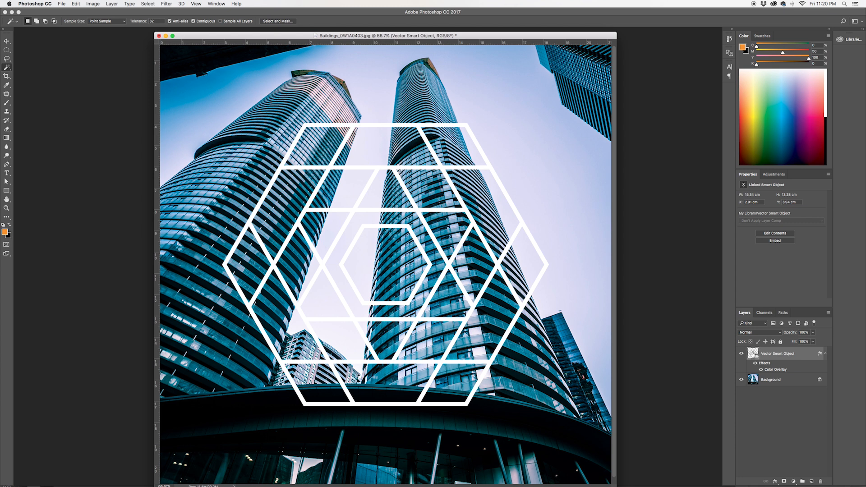
mouse_move(753, 353)
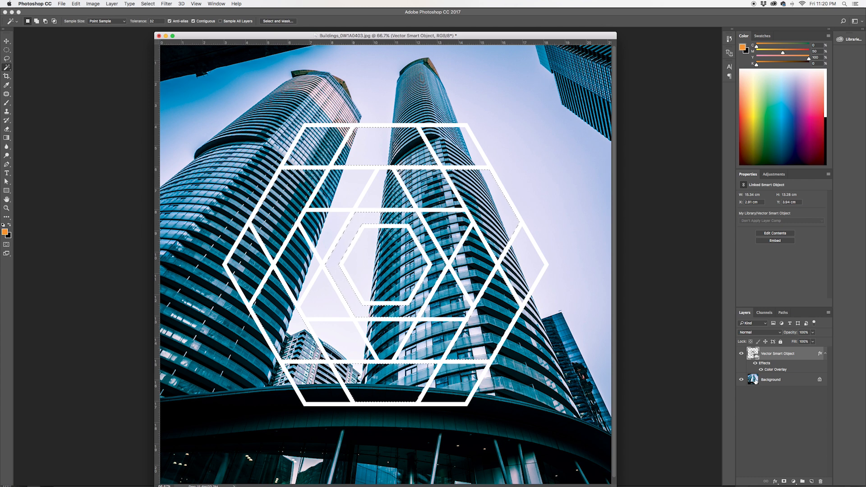
mouse_move(753, 380)
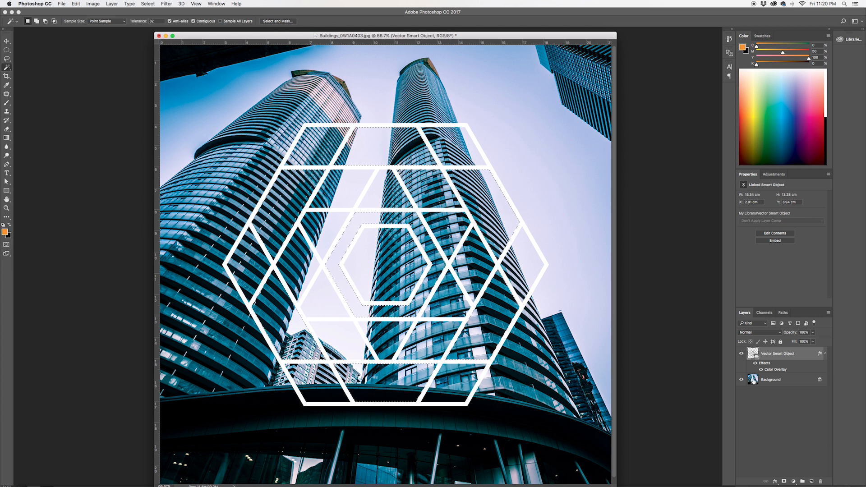
- Magic Wand-select several pattern sections on the Background and copy them to new Layer 1
click(784, 379)
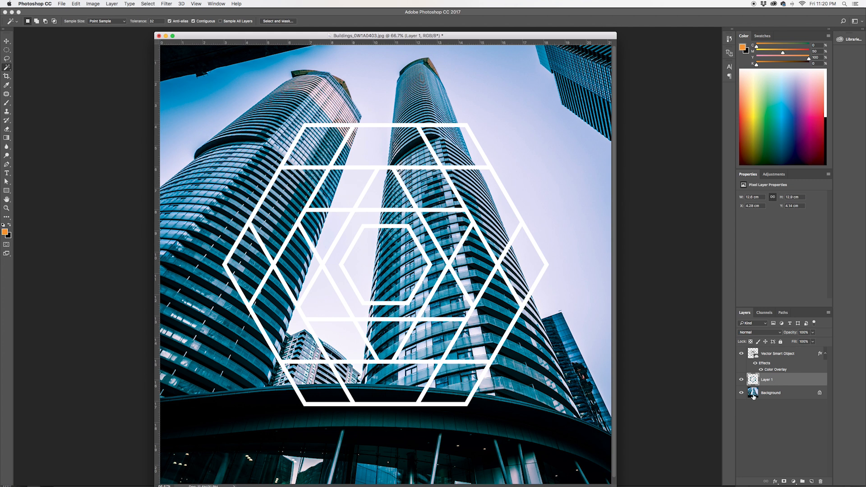
click(741, 393)
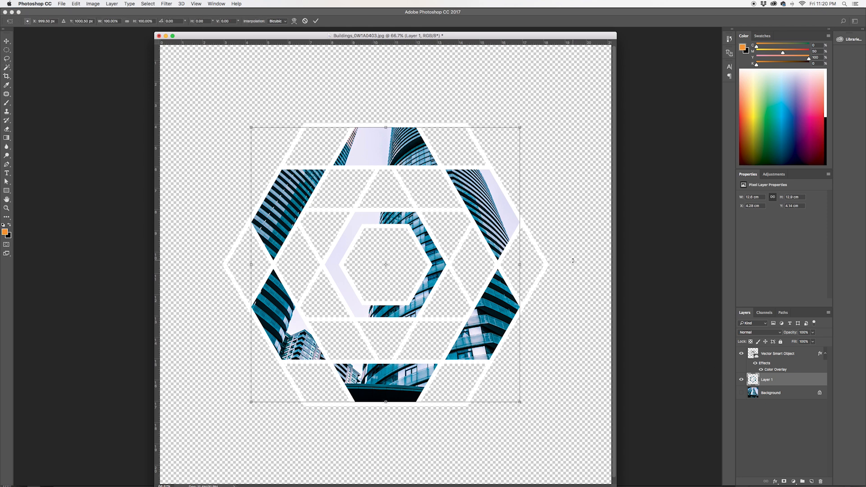
mouse_move(407, 98)
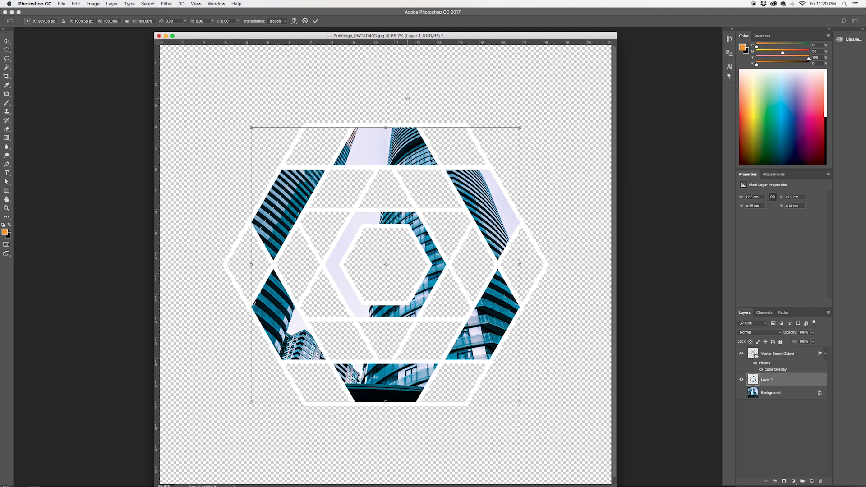
- Rotate Layer 1's photo fragments inside the hexagon cells and reveal the building photo behind
drag(519, 127, 549, 165)
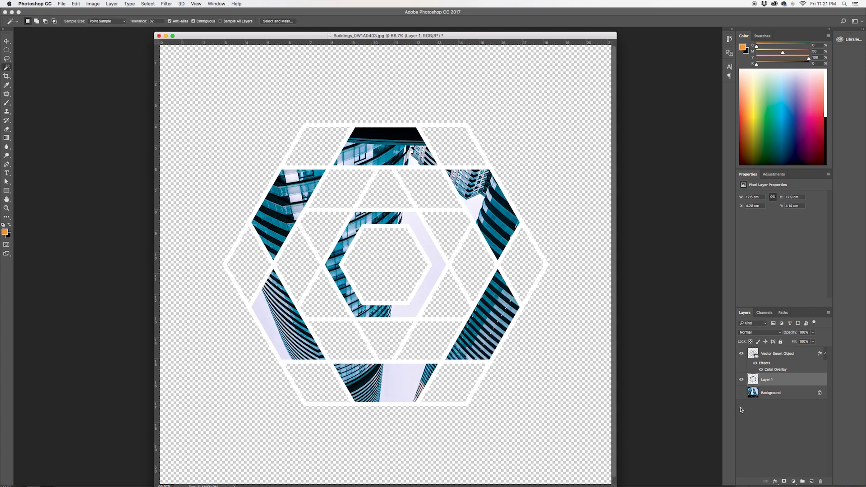
click(741, 393)
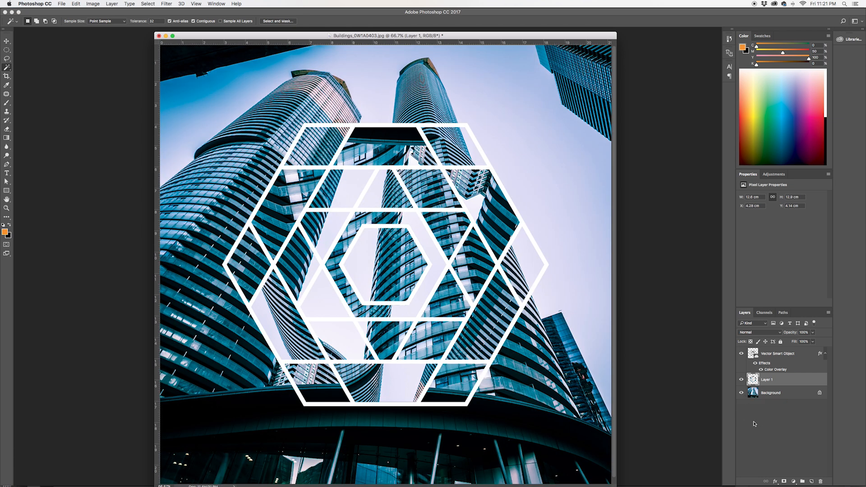
mouse_move(750, 406)
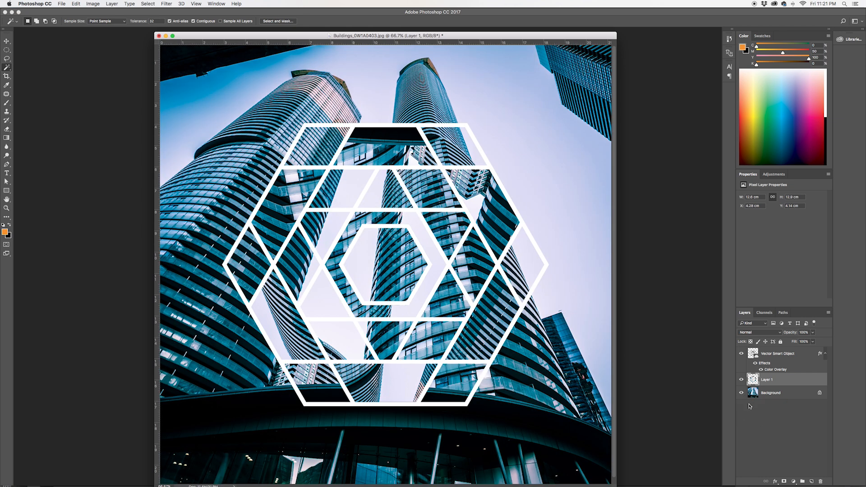
mouse_move(630, 428)
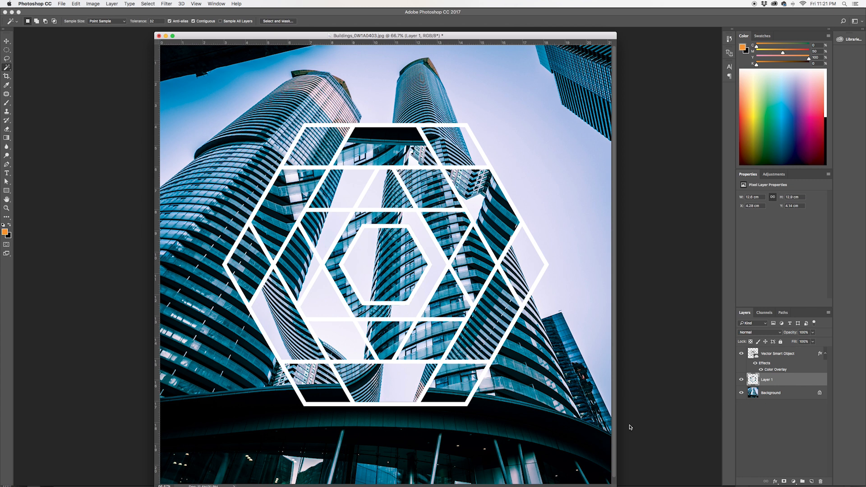
mouse_move(646, 439)
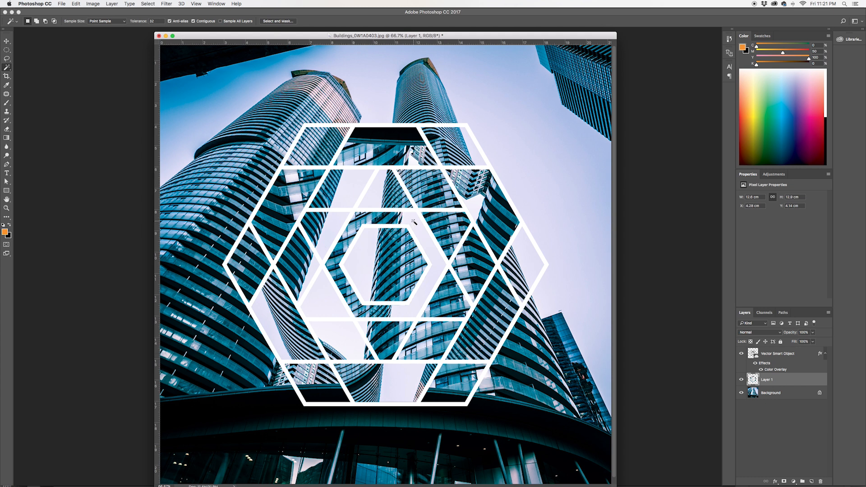
- Target the Vector Smart Object pattern layer and create a new empty Layer 2 for the orange fills
click(787, 355)
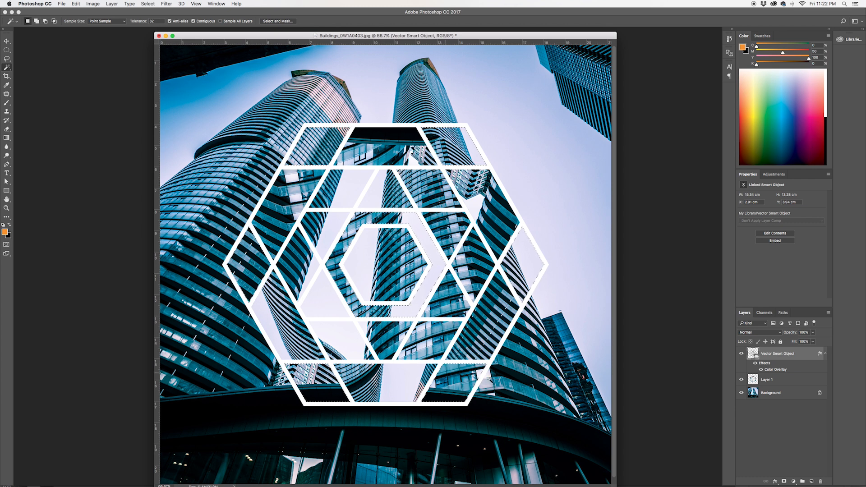
click(815, 480)
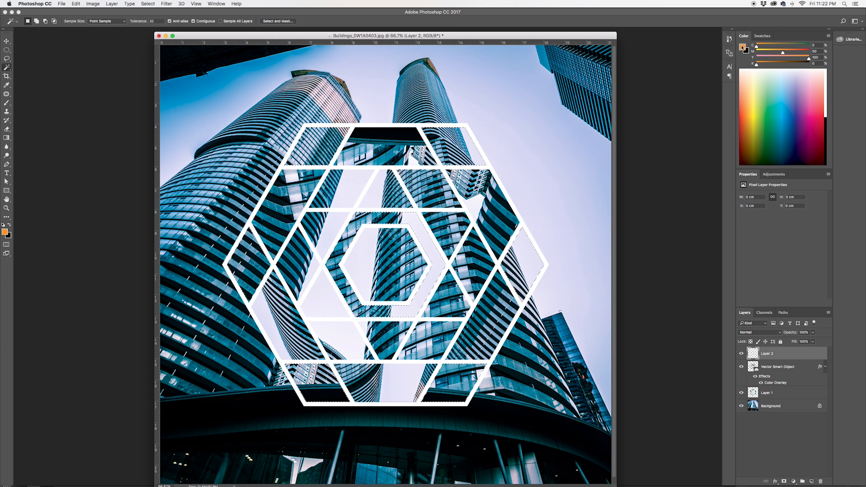
mouse_move(744, 48)
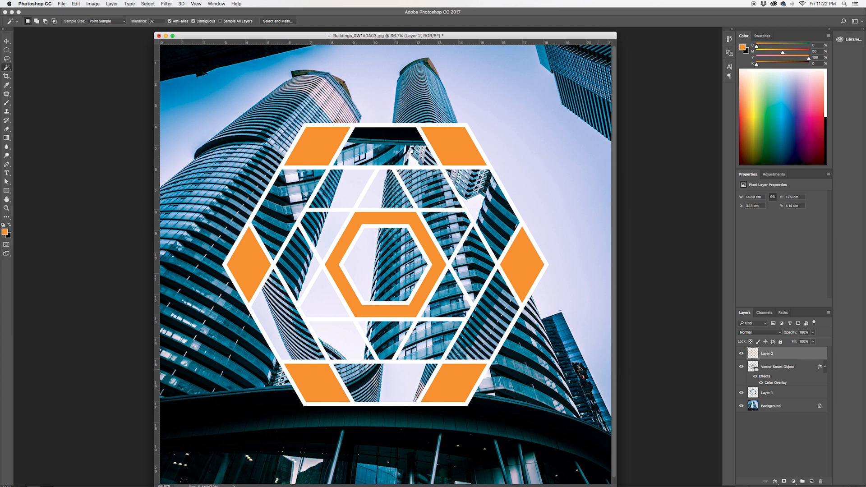
mouse_move(336, 256)
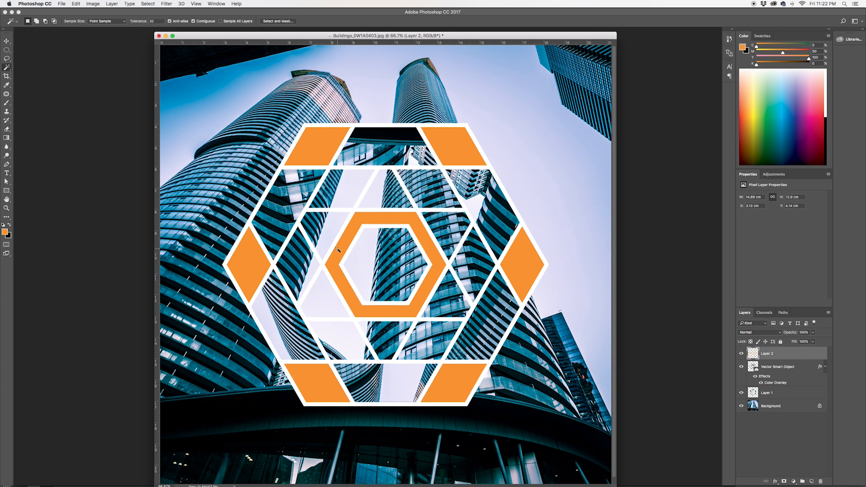
- Set Layer 2's blend mode to Hard Light so the orange fills blend with the photo
click(761, 332)
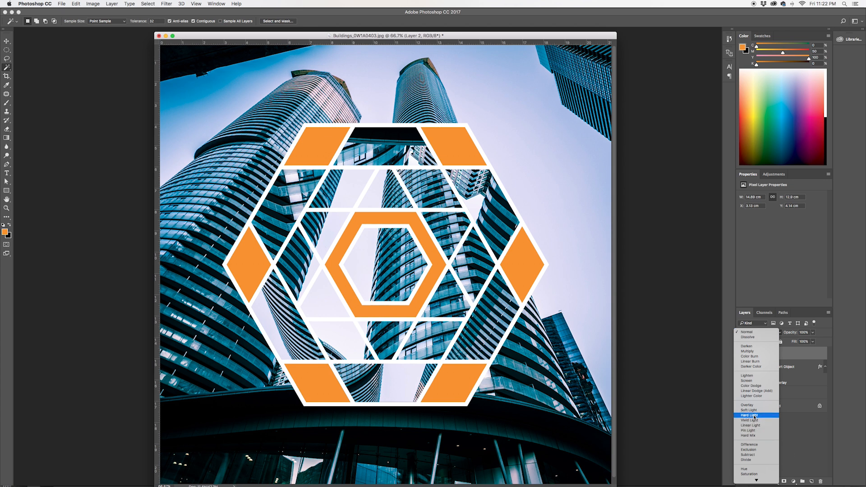
click(748, 415)
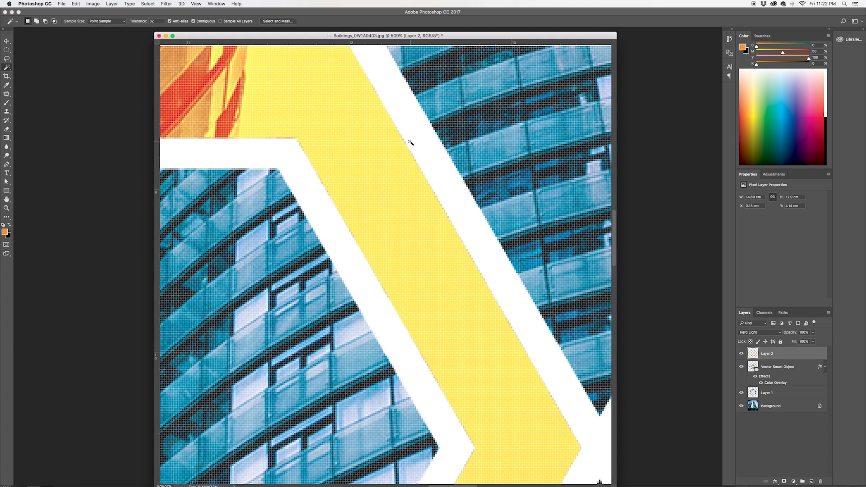
mouse_move(549, 396)
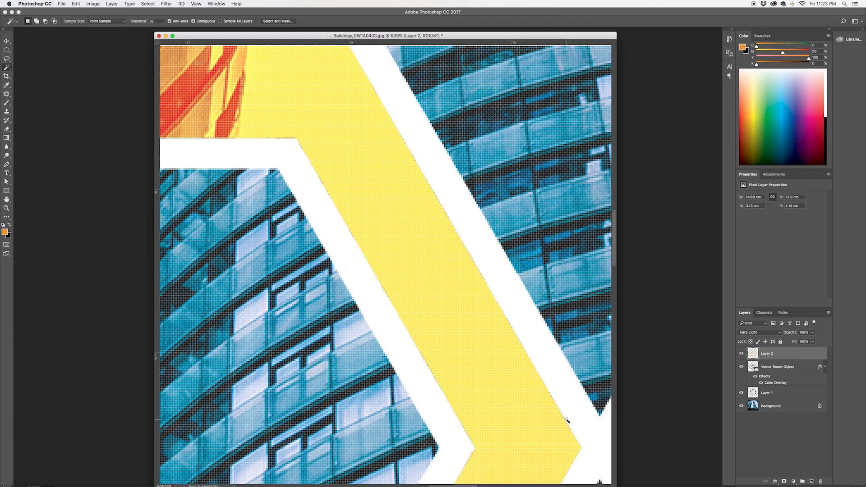
mouse_move(751, 435)
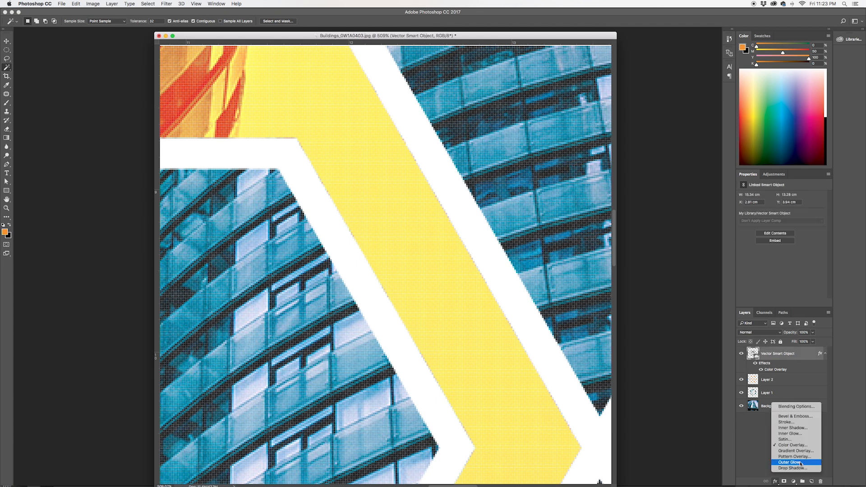
mouse_move(800, 424)
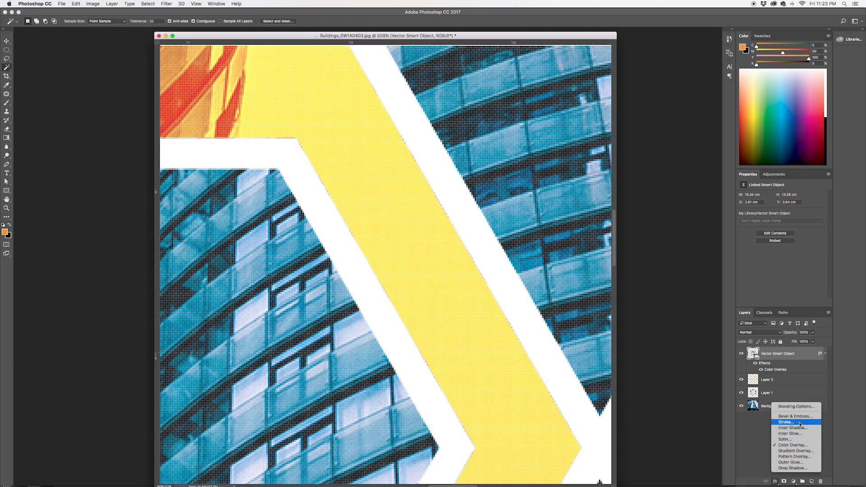
- Add a white outside Stroke effect to the Vector Smart Object layer and toggle it to compare
click(785, 422)
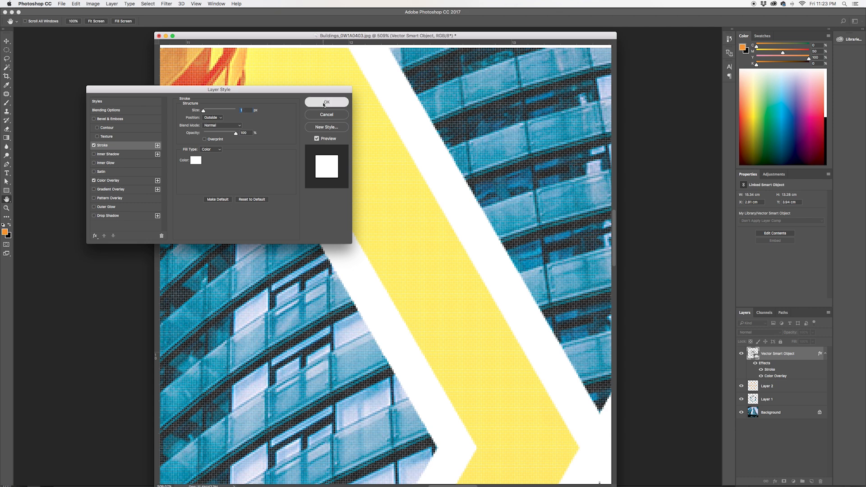
click(327, 101)
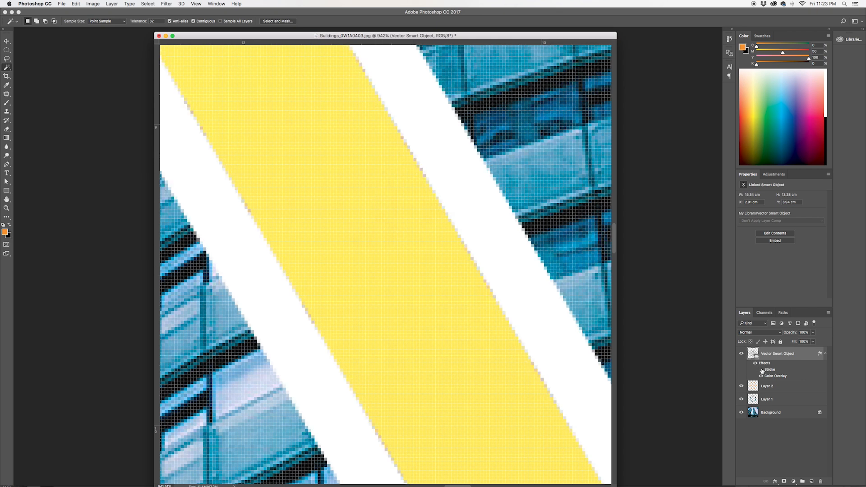
mouse_move(761, 371)
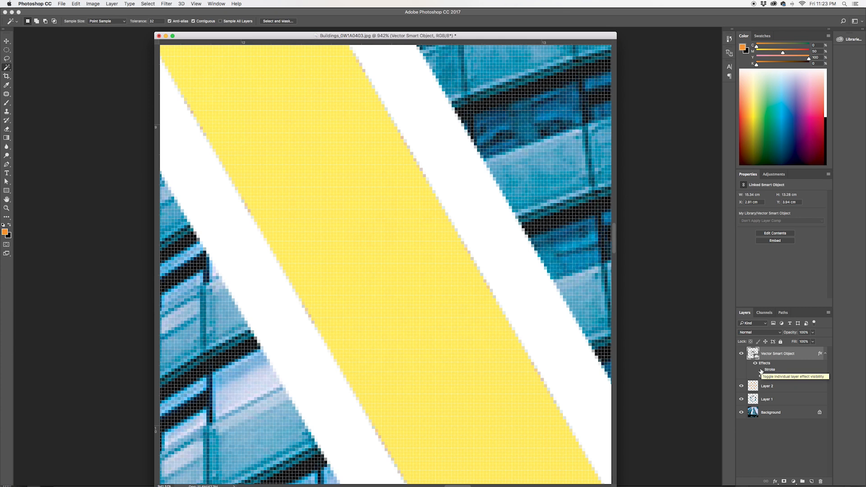
click(759, 376)
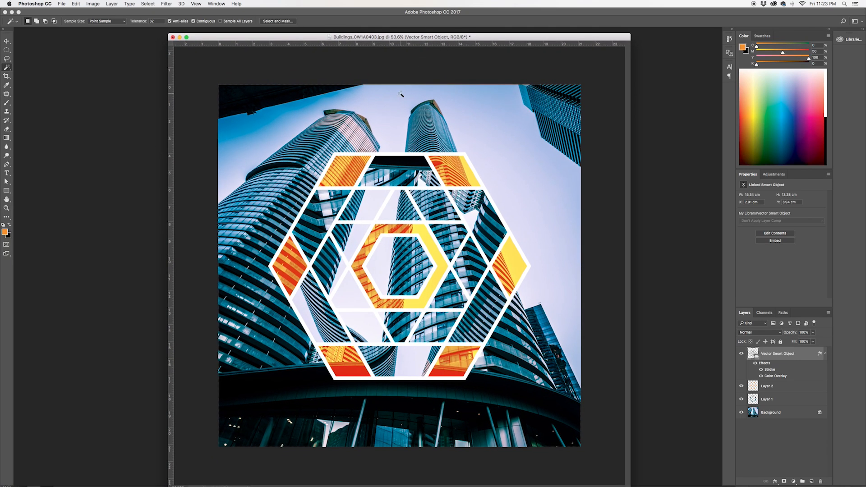
mouse_move(612, 63)
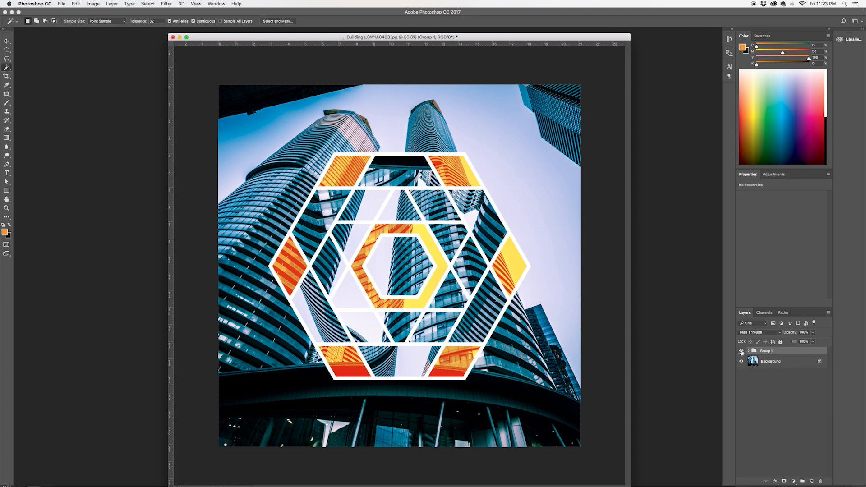
- Hide Group 1 so only the original tower photo shows
click(741, 351)
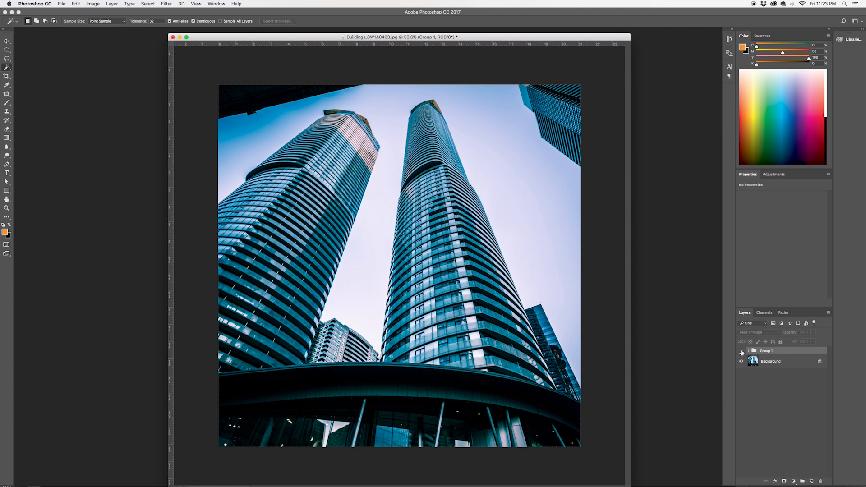